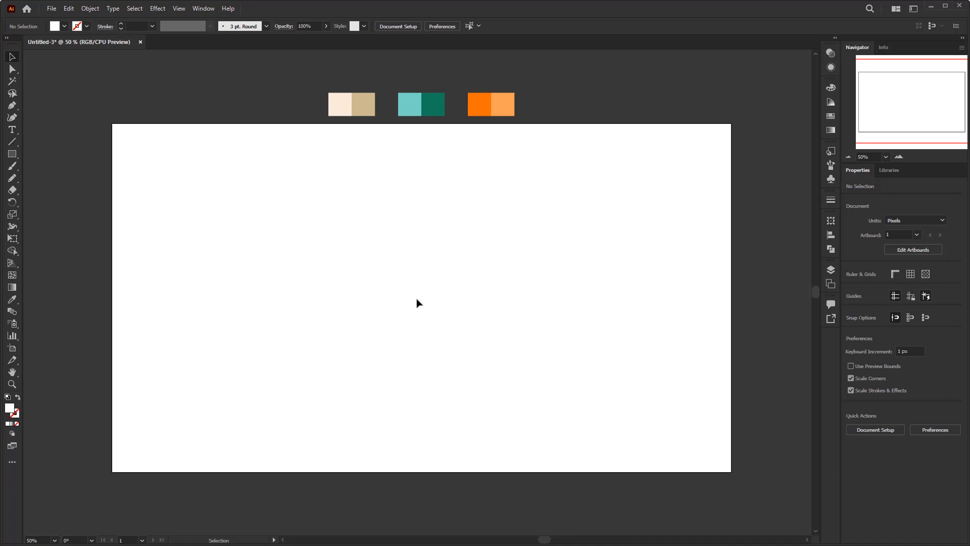
mouse_move(348, 240)
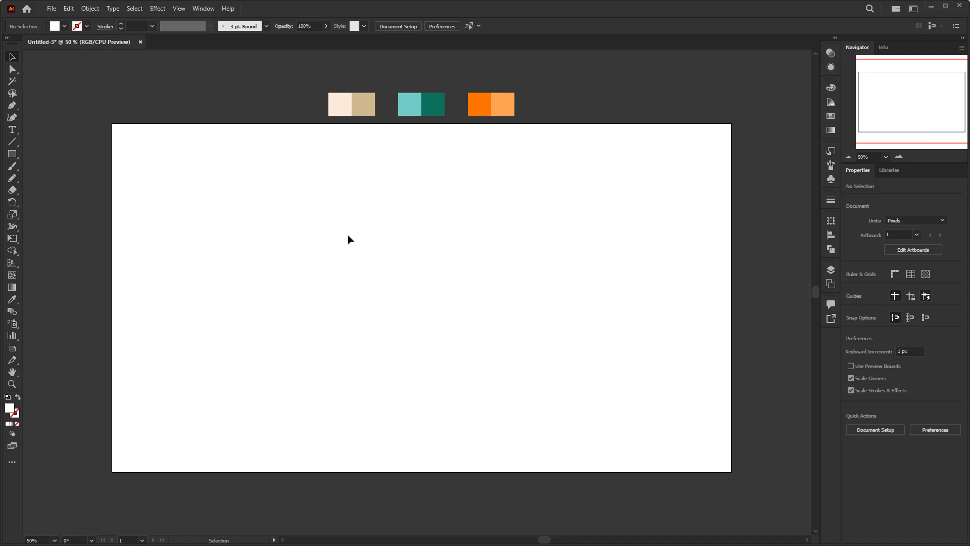
mouse_move(471, 342)
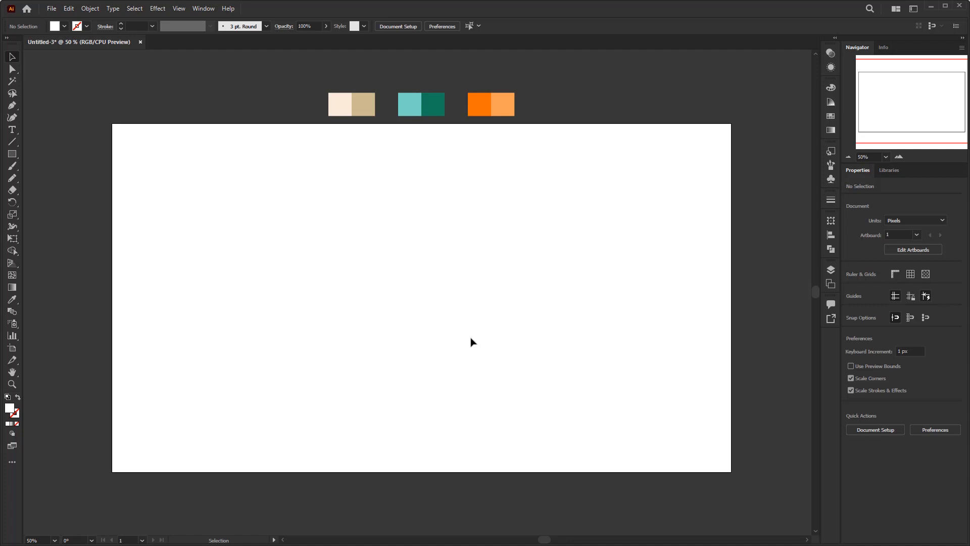
mouse_move(433, 336)
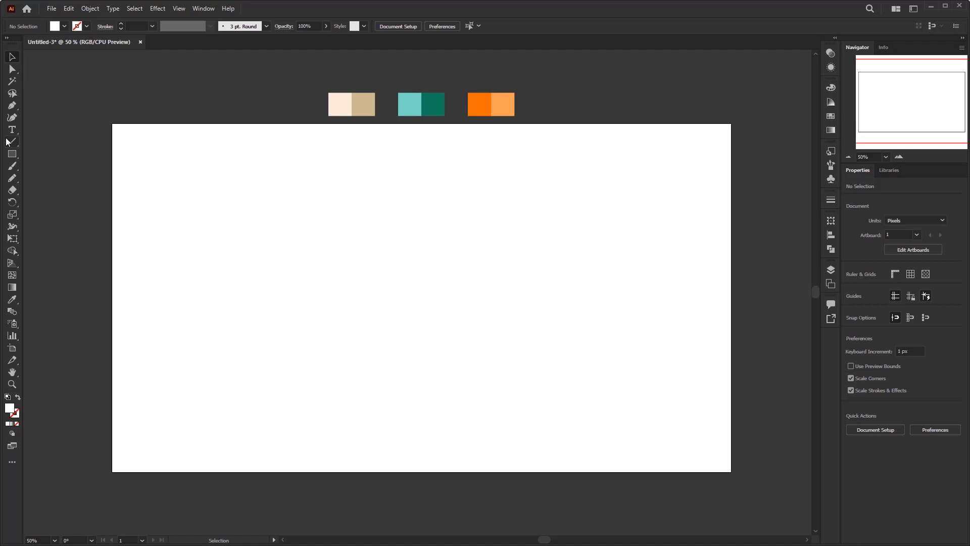
Draw a 1920×1080 rectangle with a linear gradient sampled from the cream swatches.
left_click(11, 154)
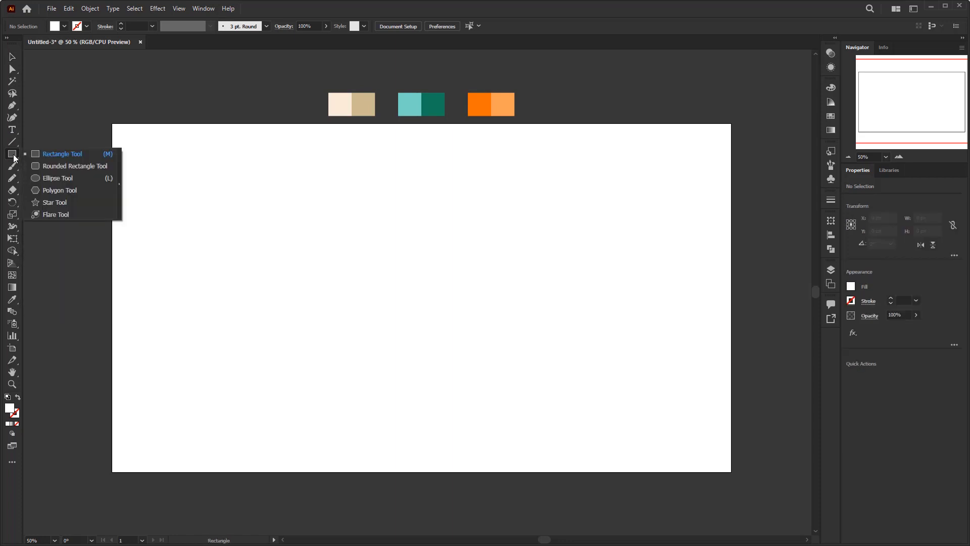
left_click(62, 153)
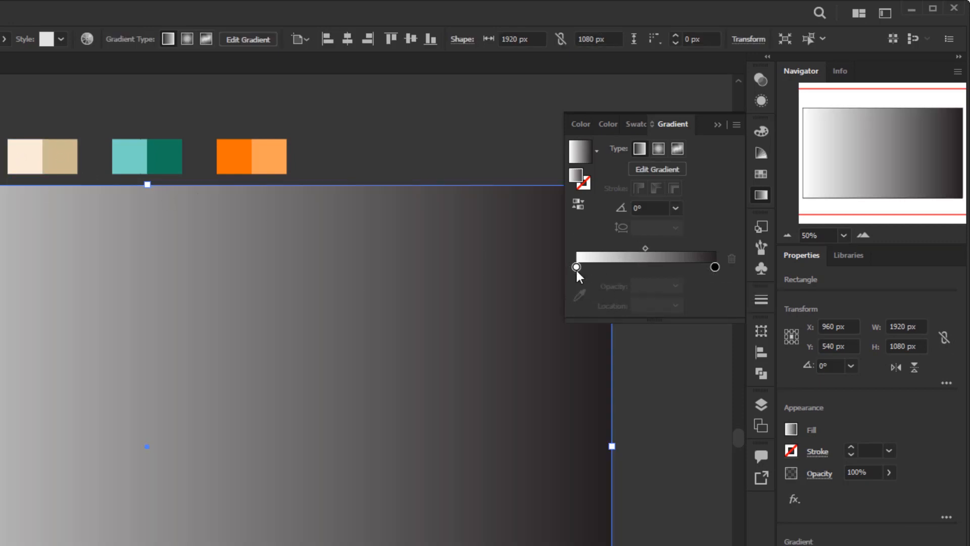
left_click(576, 267)
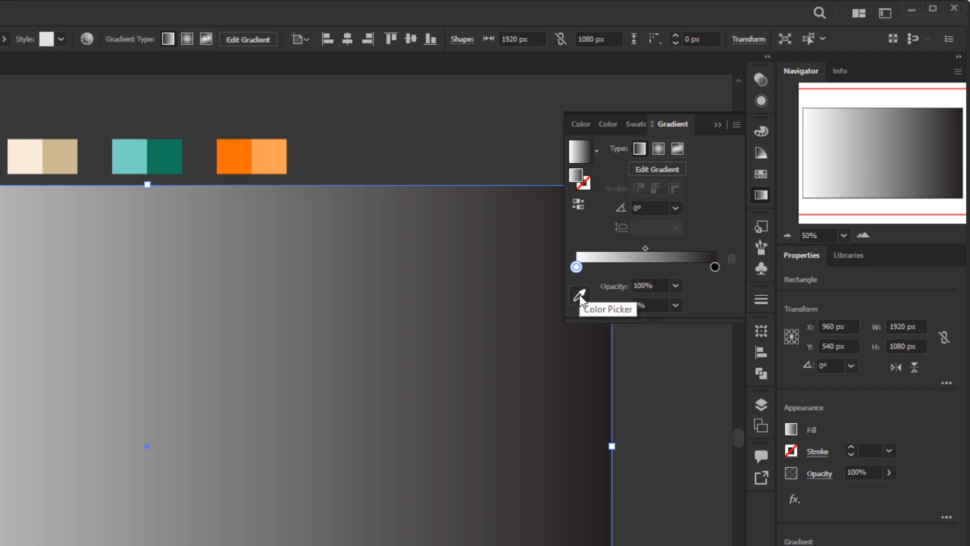
left_click(578, 294)
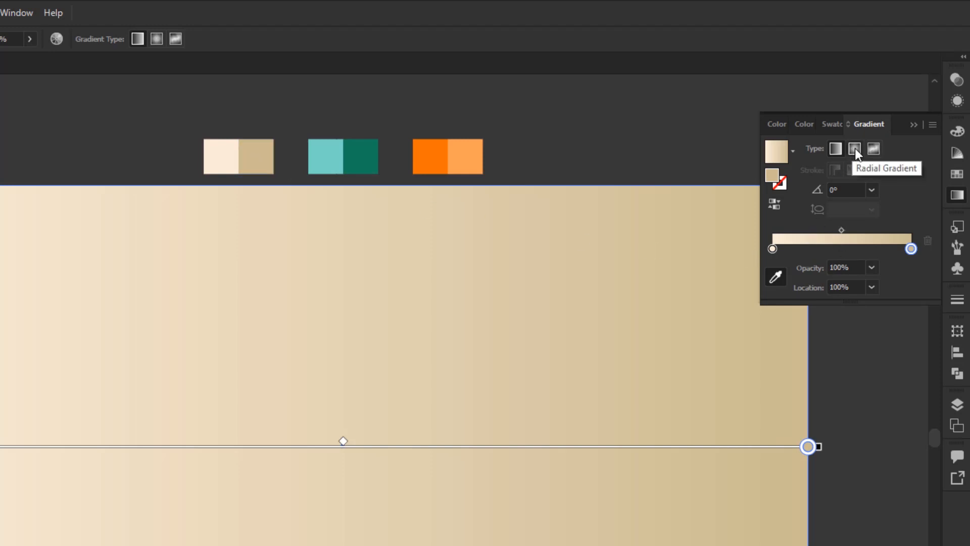
Make the background gradient radial at 70% aspect ratio and adjust its midpoint location.
left_click(854, 149)
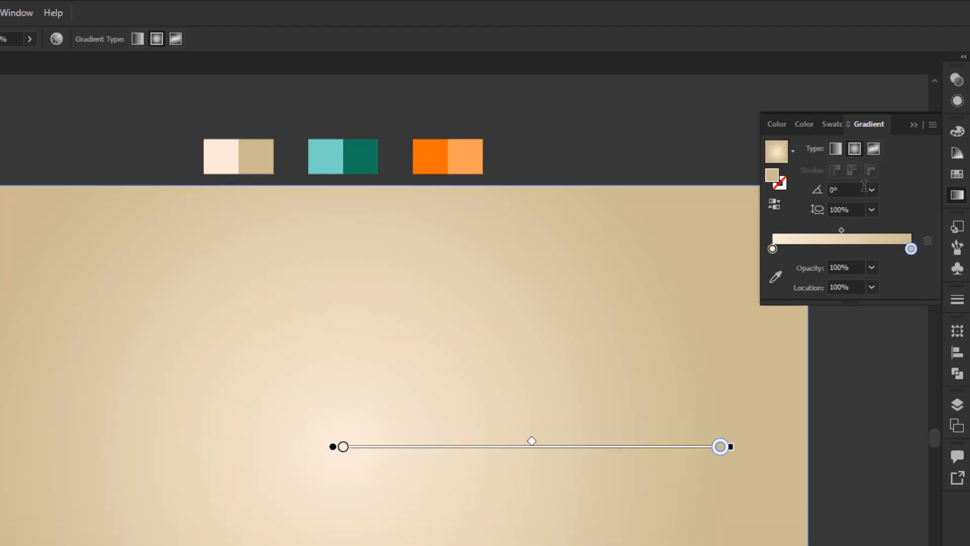
left_click(871, 209)
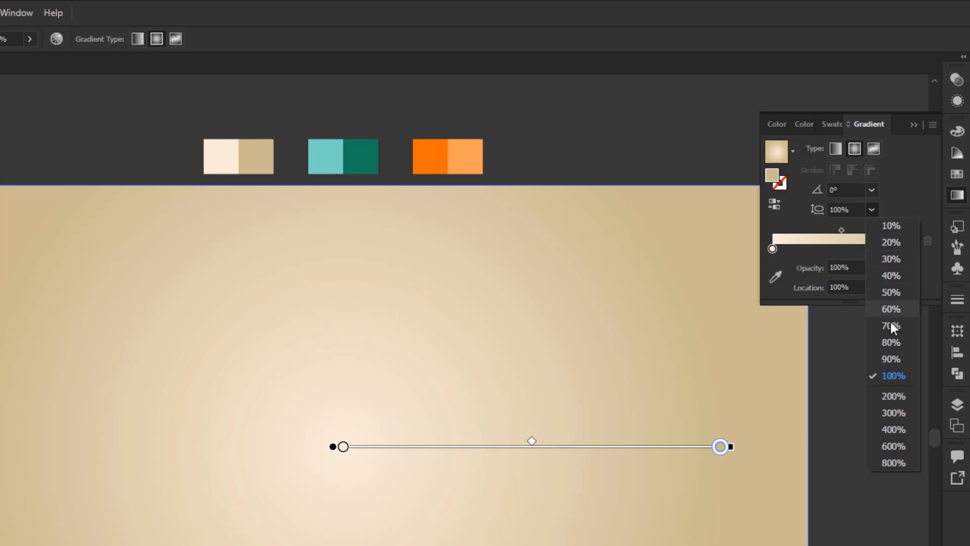
left_click(890, 325)
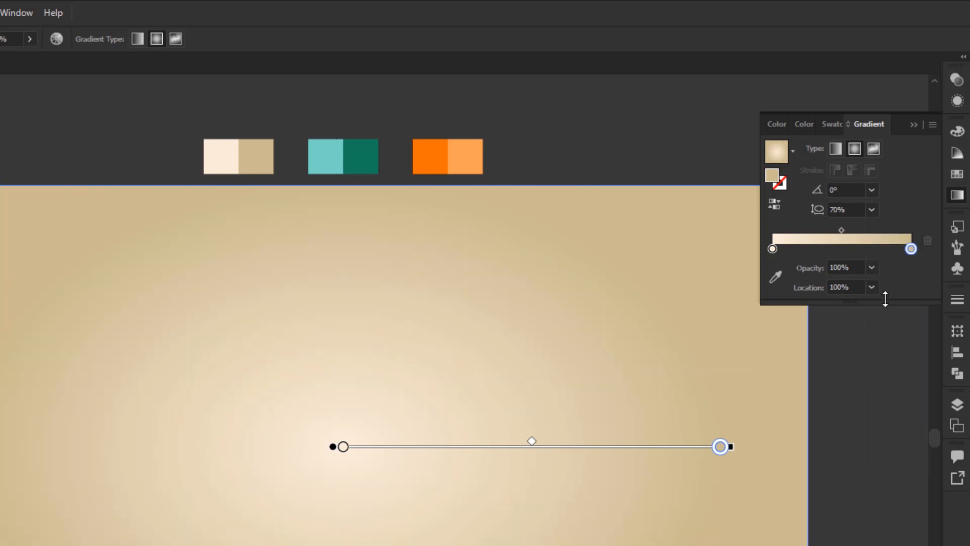
mouse_move(846, 237)
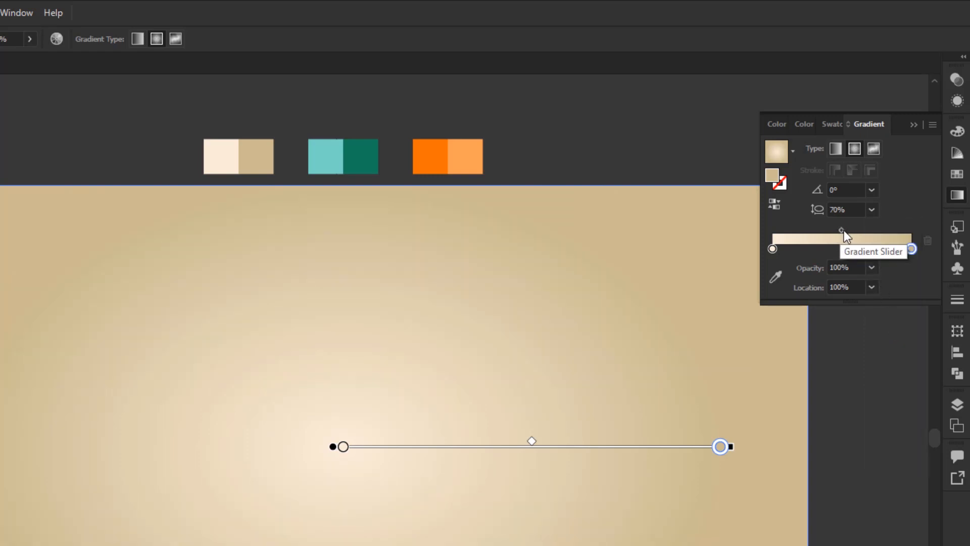
left_click(871, 287)
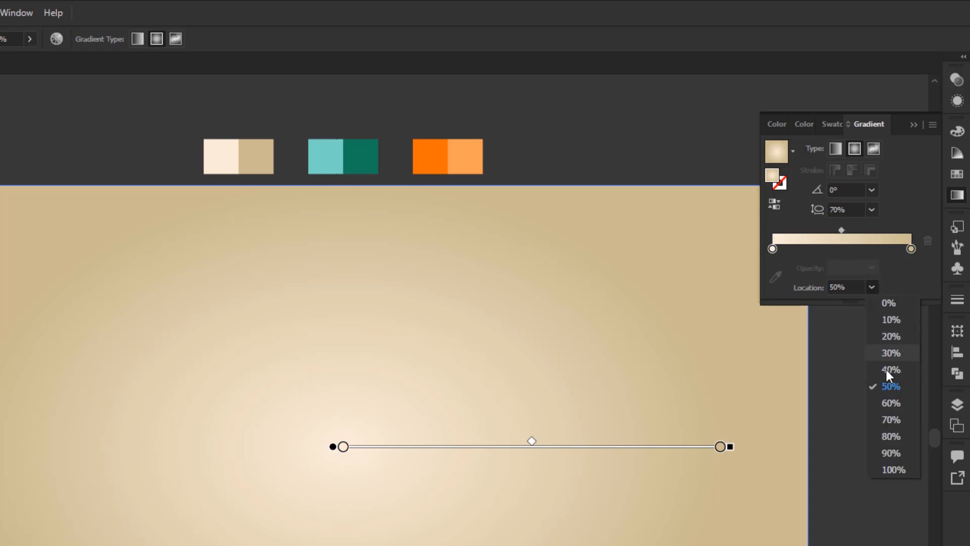
left_click(891, 440)
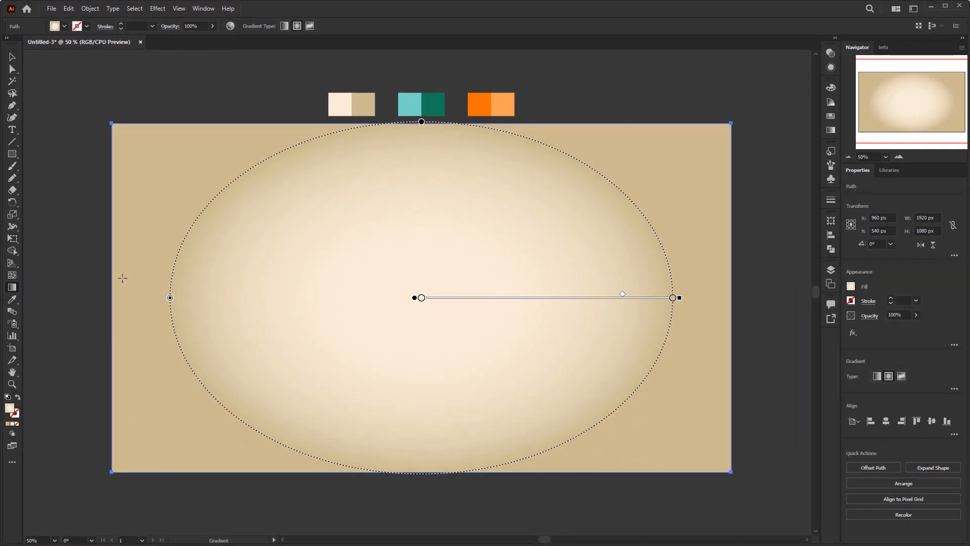
Stretch the radial gradient's end point well past the artboard edges with the Gradient Tool.
left_click(11, 287)
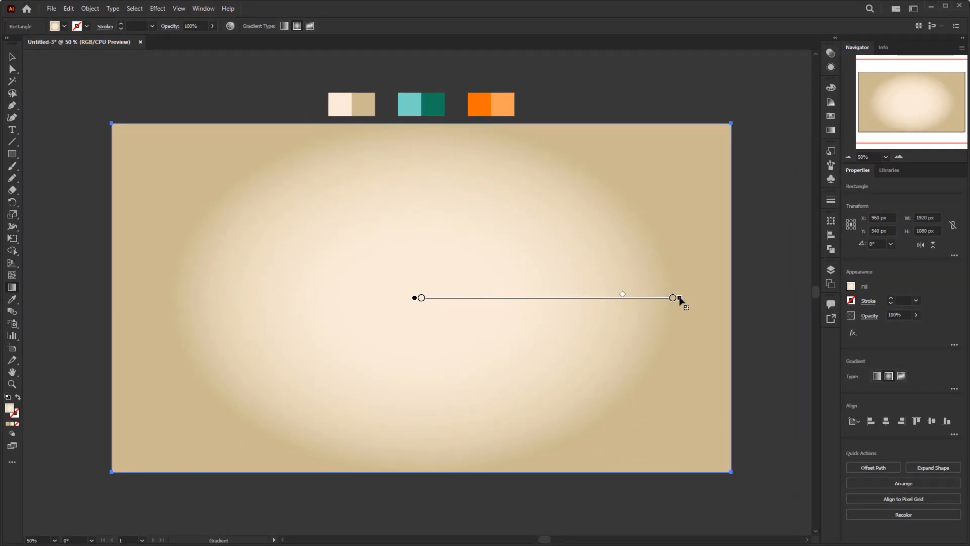
left_click_drag(673, 297, 714, 298)
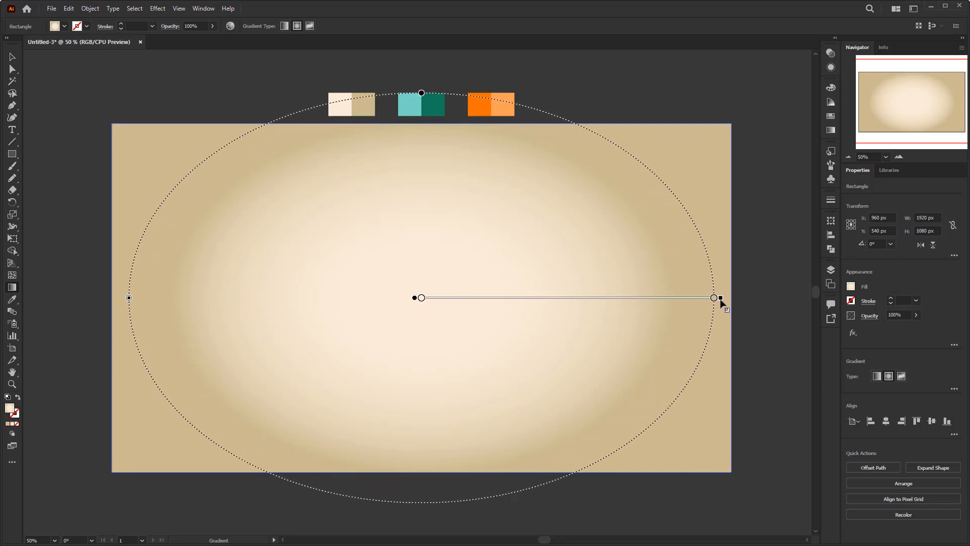
left_click_drag(714, 298, 798, 298)
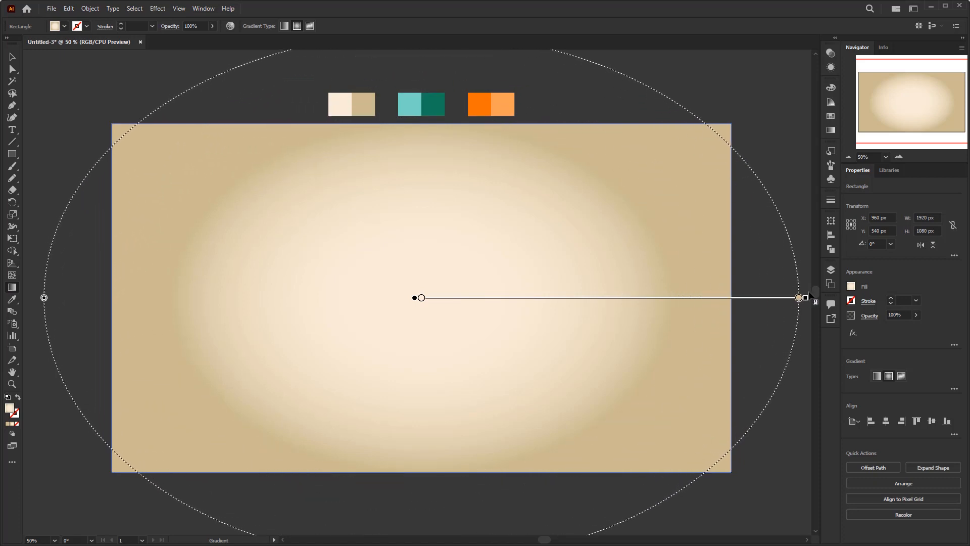
left_click_drag(799, 298, 778, 298)
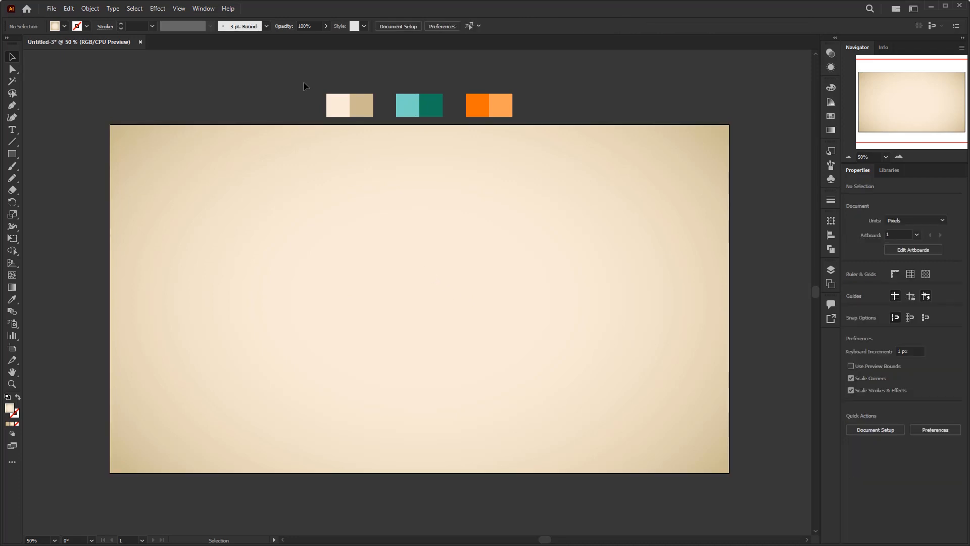
mouse_move(433, 327)
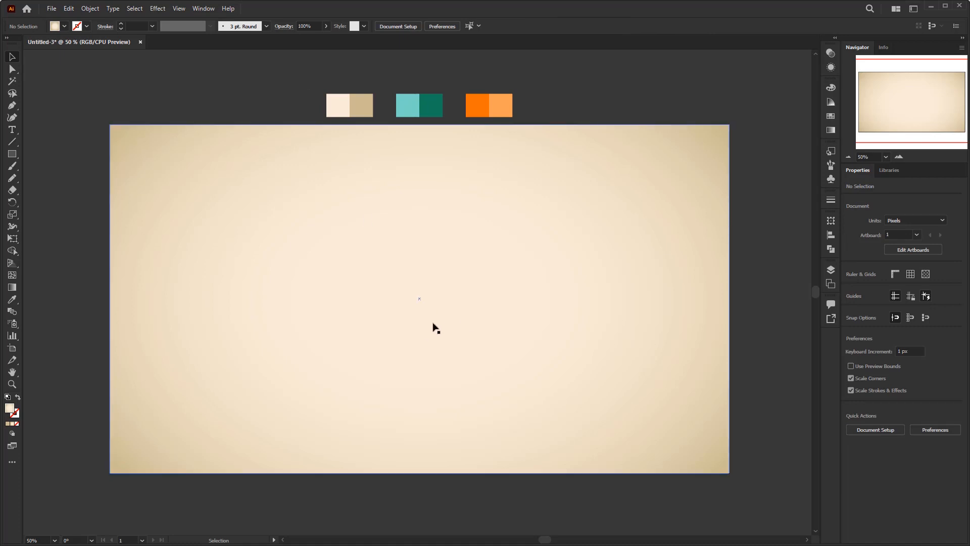
Enter LADALIDI at 200 pt in Rockwell Extra Bold, centred horizontally on the artboard.
left_click(11, 130)
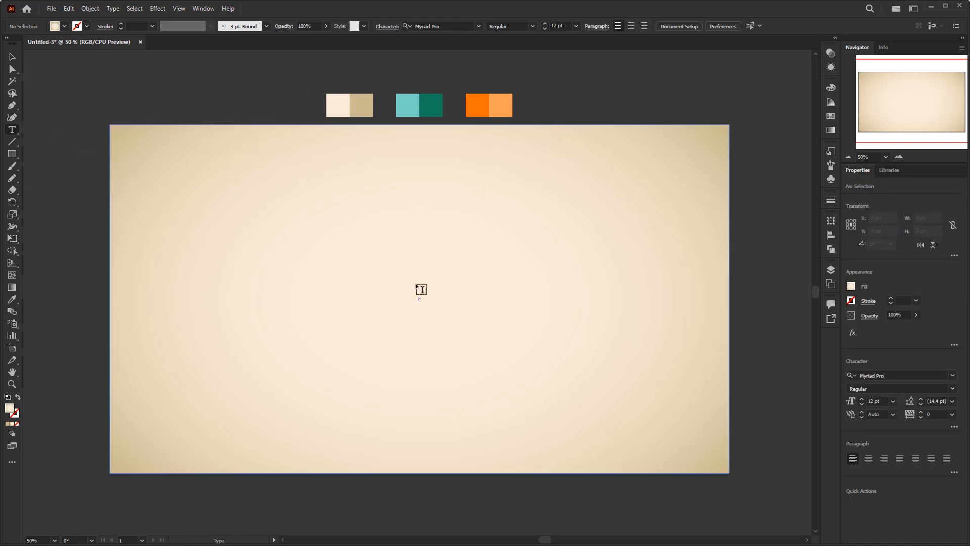
type("LADAUD")
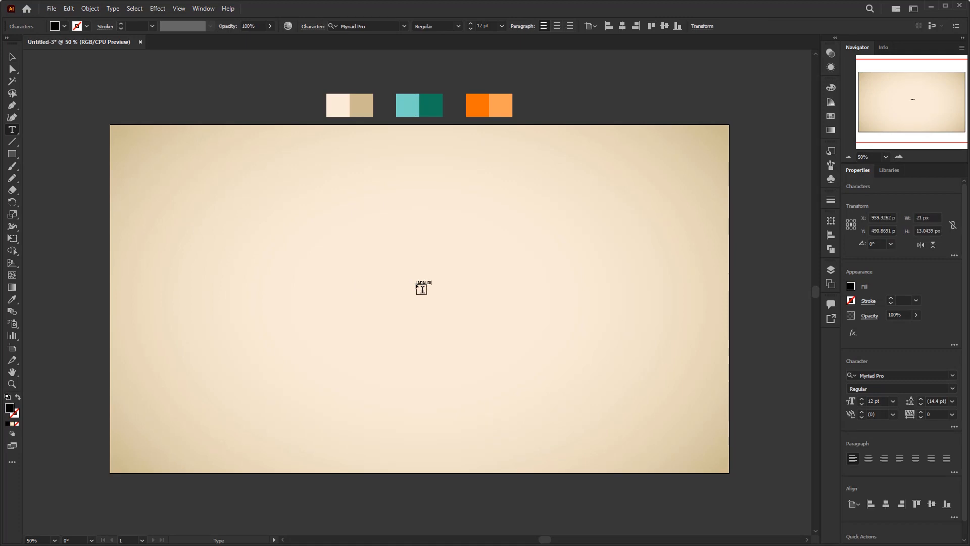
left_click(11, 56)
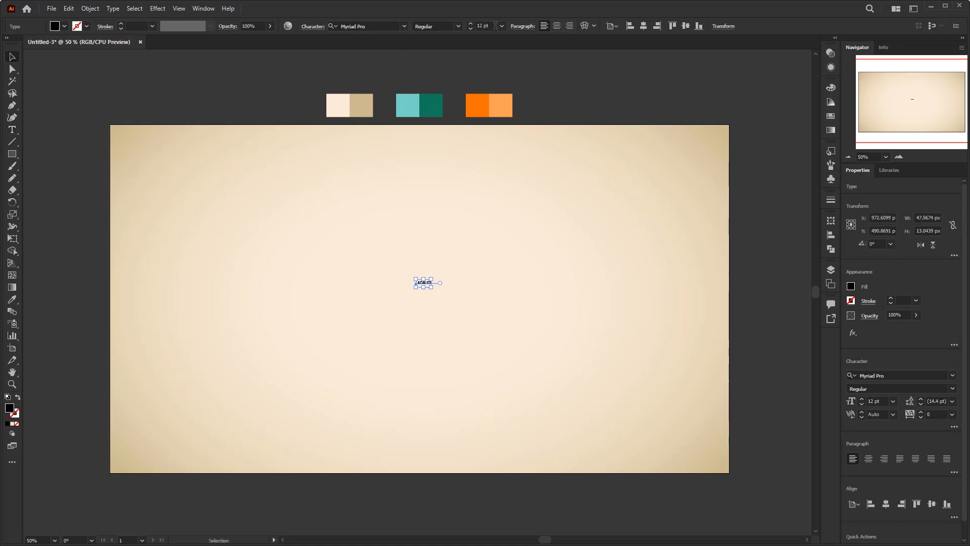
type("200")
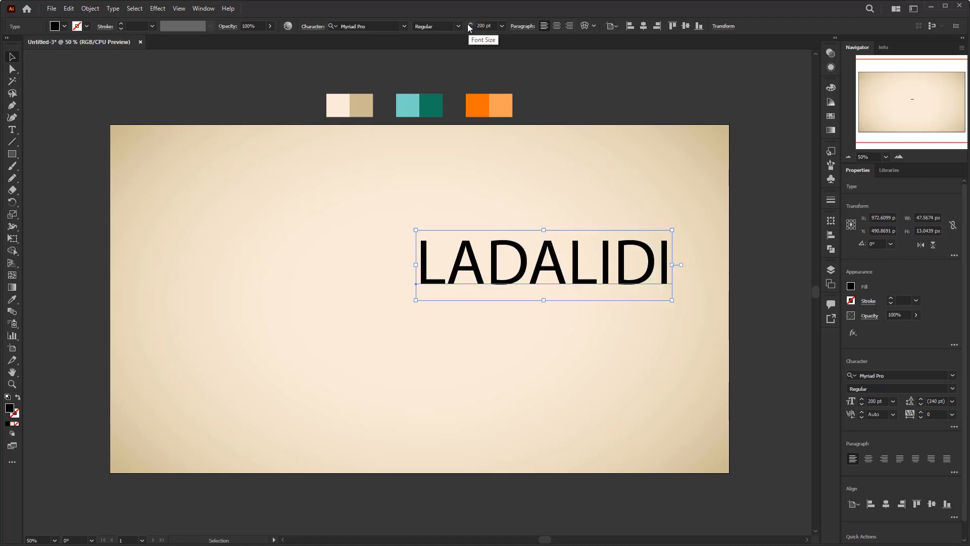
left_click(643, 25)
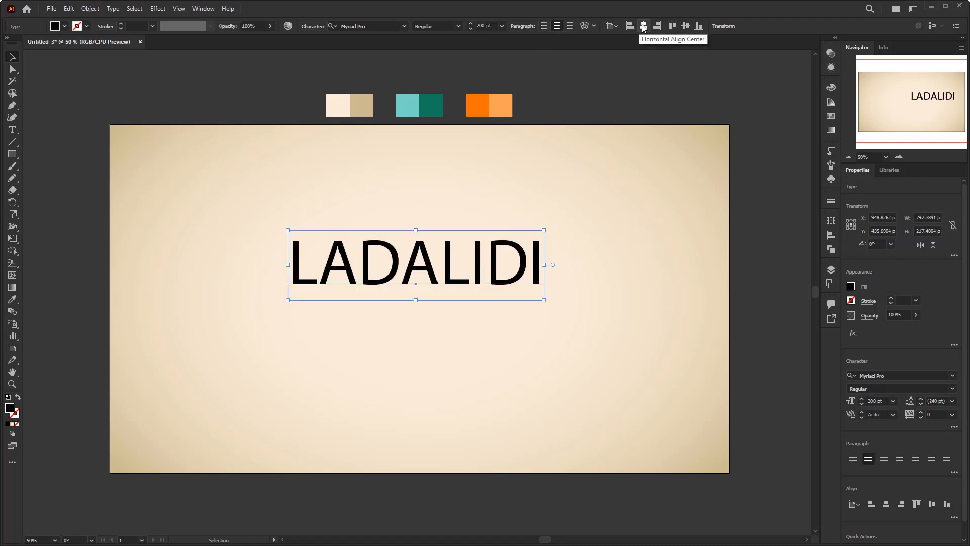
left_click(365, 25)
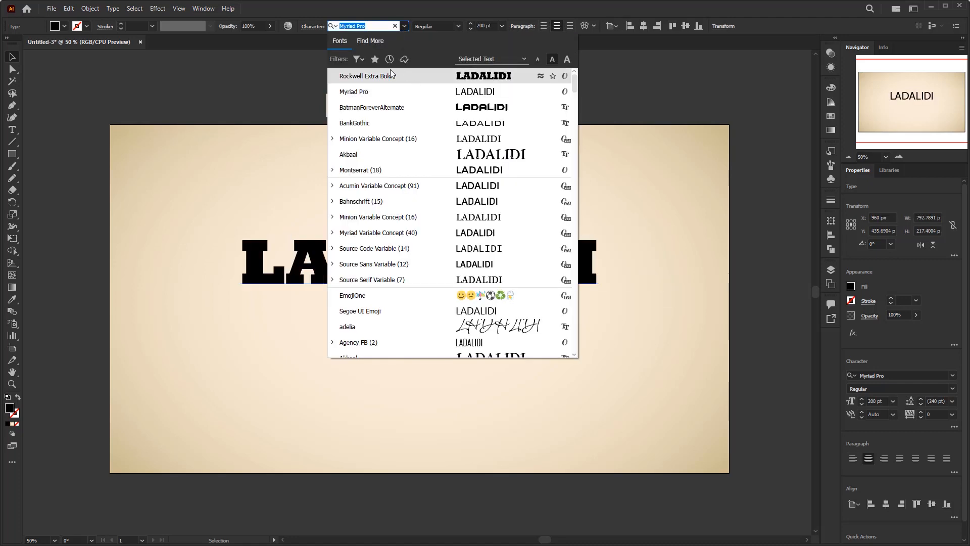
left_click(367, 75)
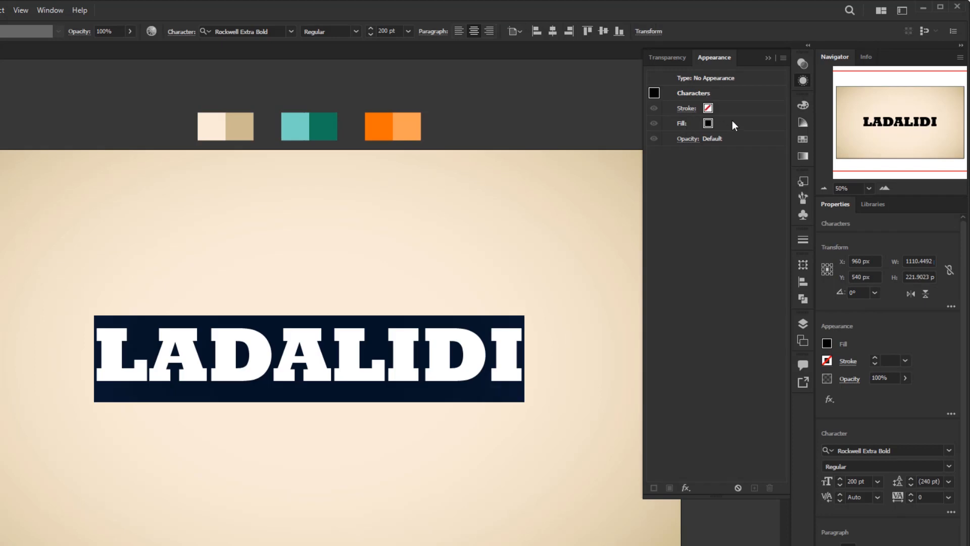
Set the LADALIDI character fill to None.
left_click(718, 123)
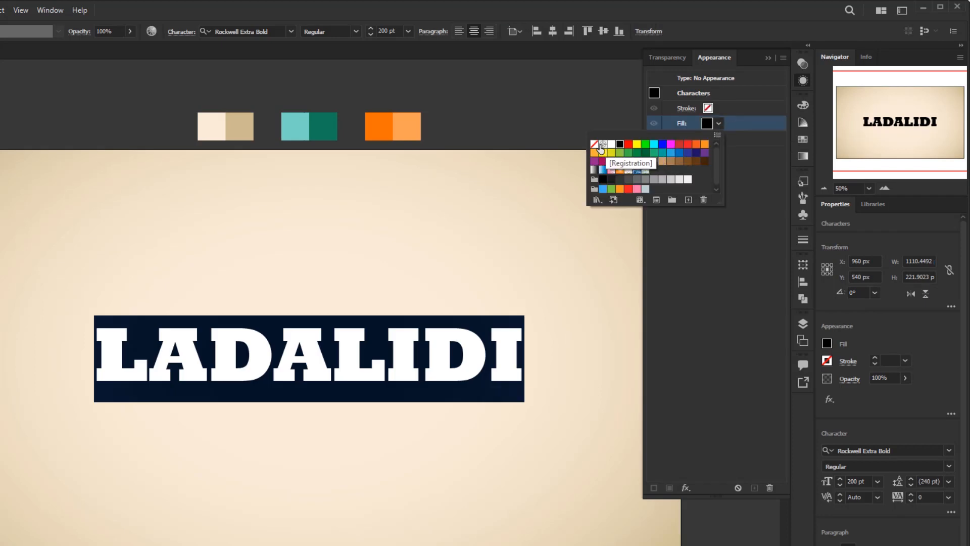
left_click(595, 144)
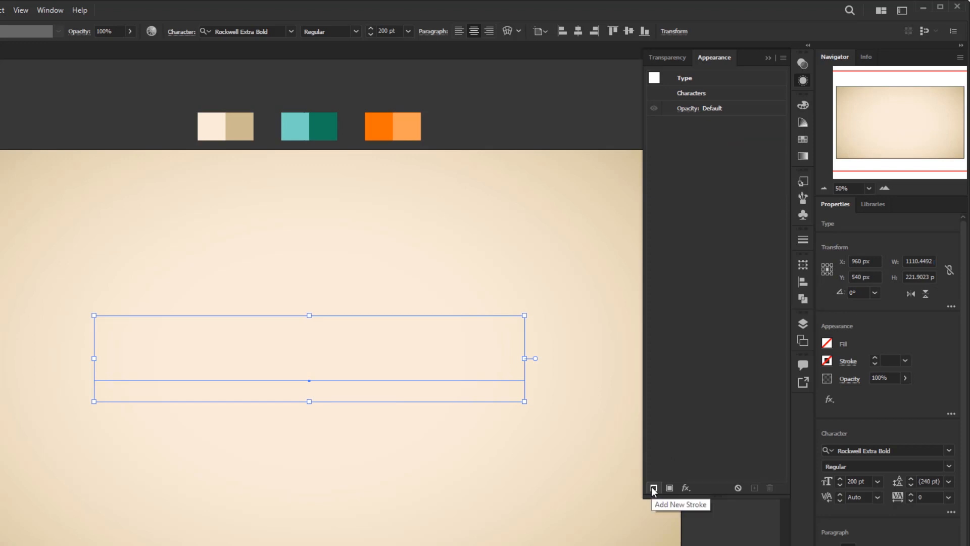
Add a new 3 pt white stroke to the text.
left_click(653, 488)
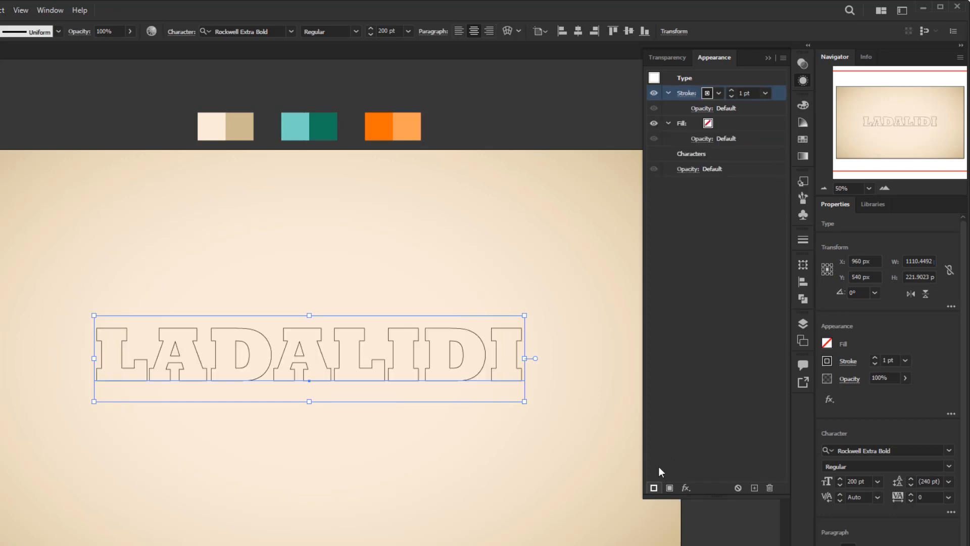
left_click(708, 93)
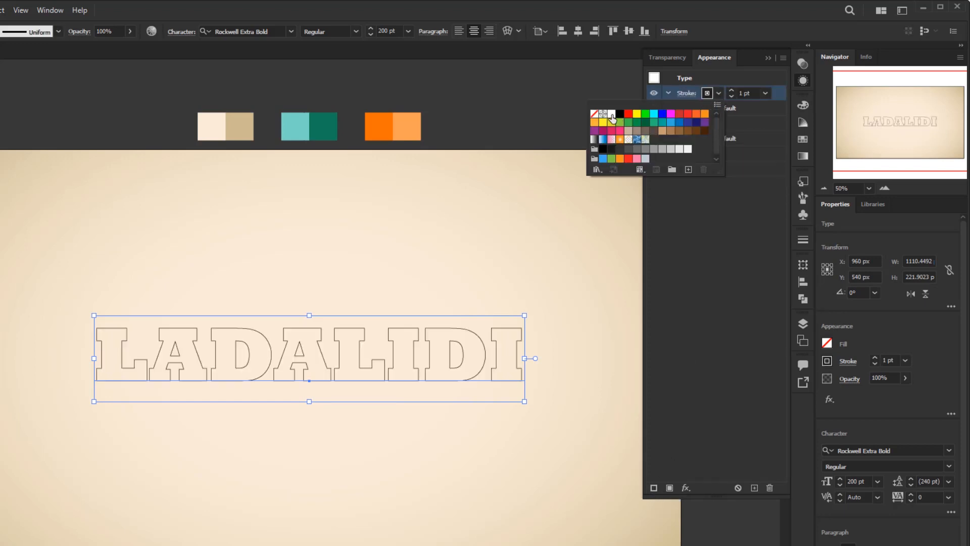
left_click(612, 114)
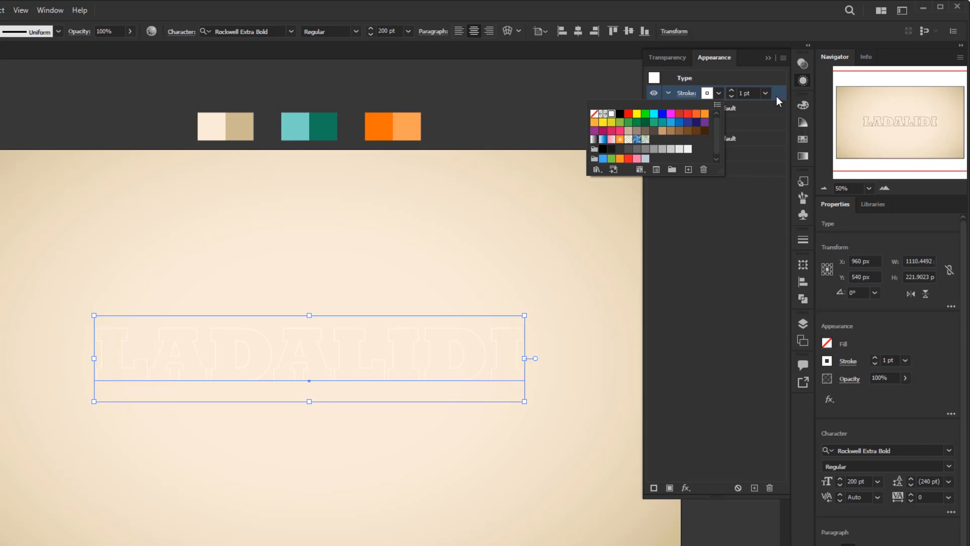
left_click(765, 93)
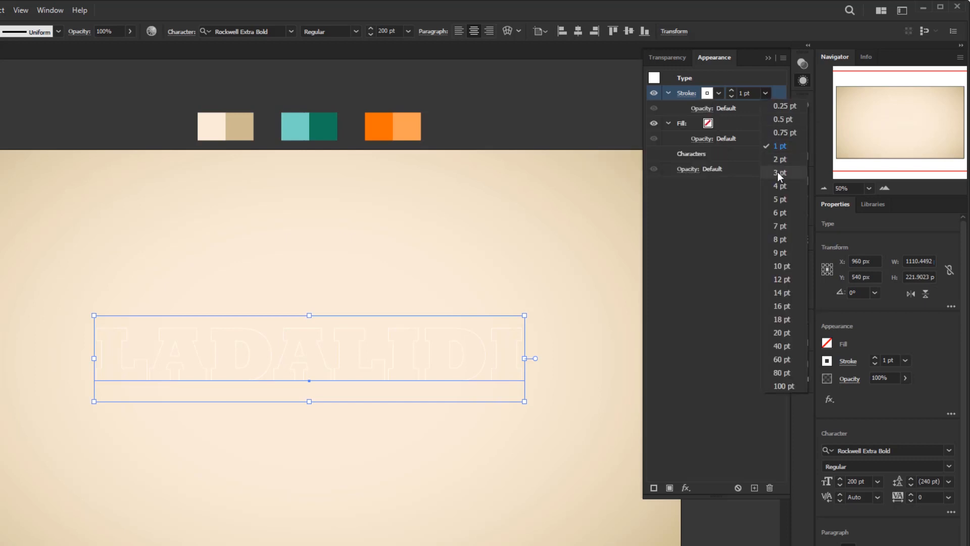
left_click(780, 172)
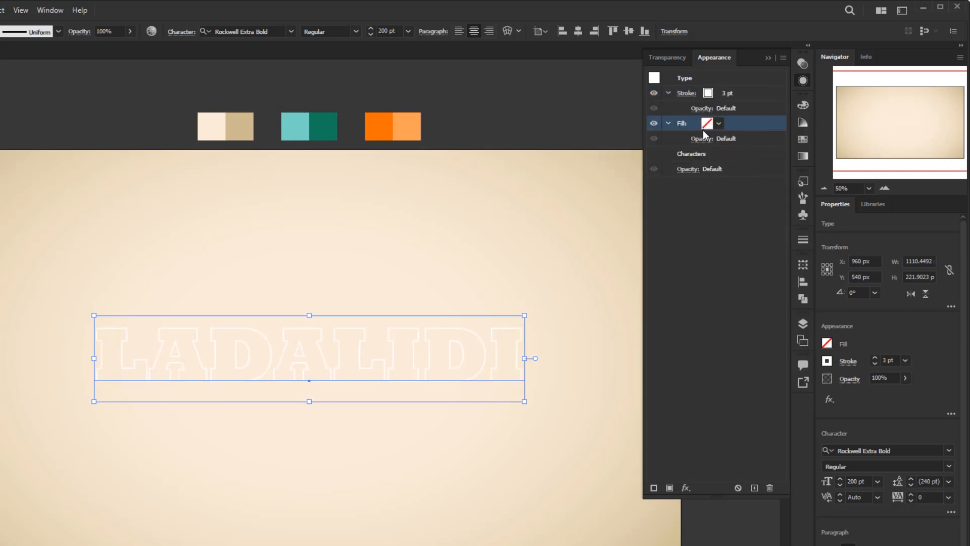
mouse_move(707, 123)
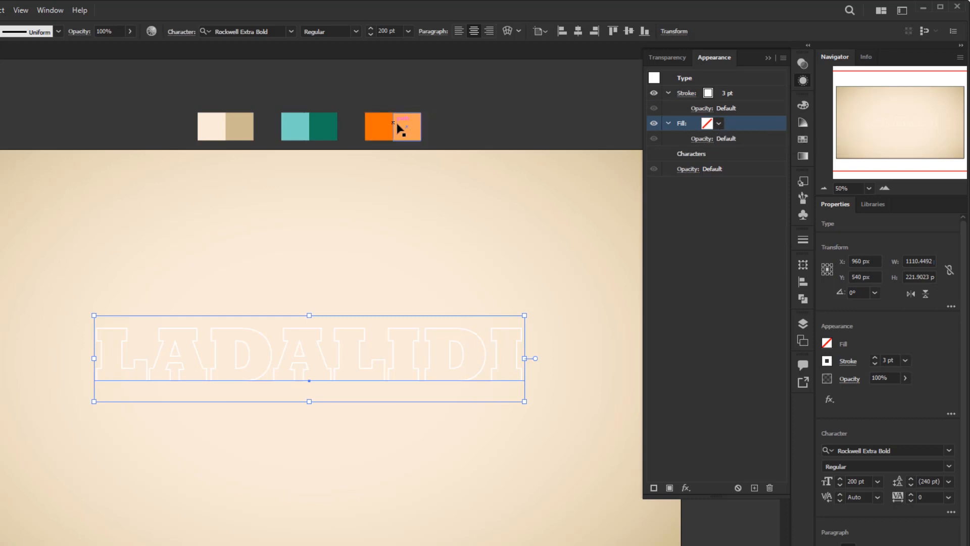
Give the text fill a 90° linear gradient sampled from the orange swatches.
left_click(803, 156)
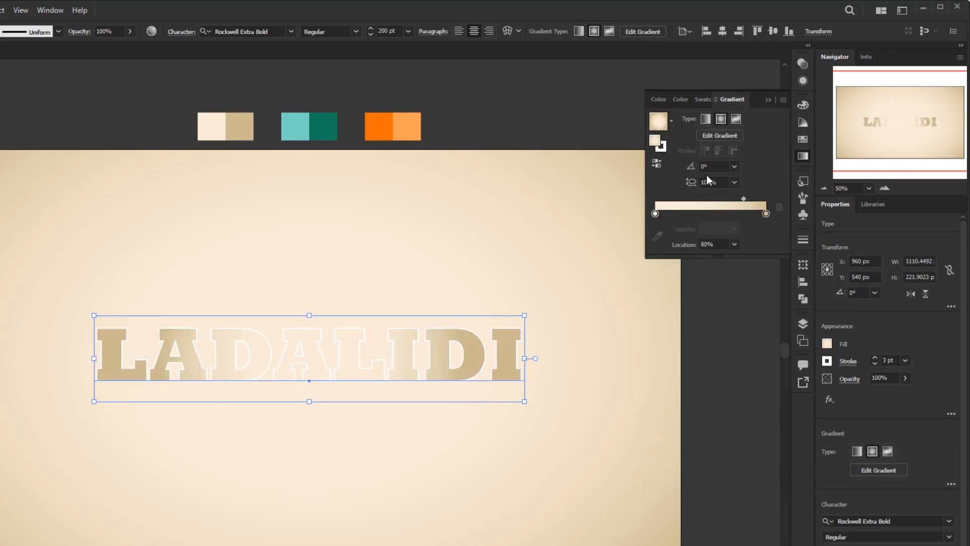
left_click(706, 119)
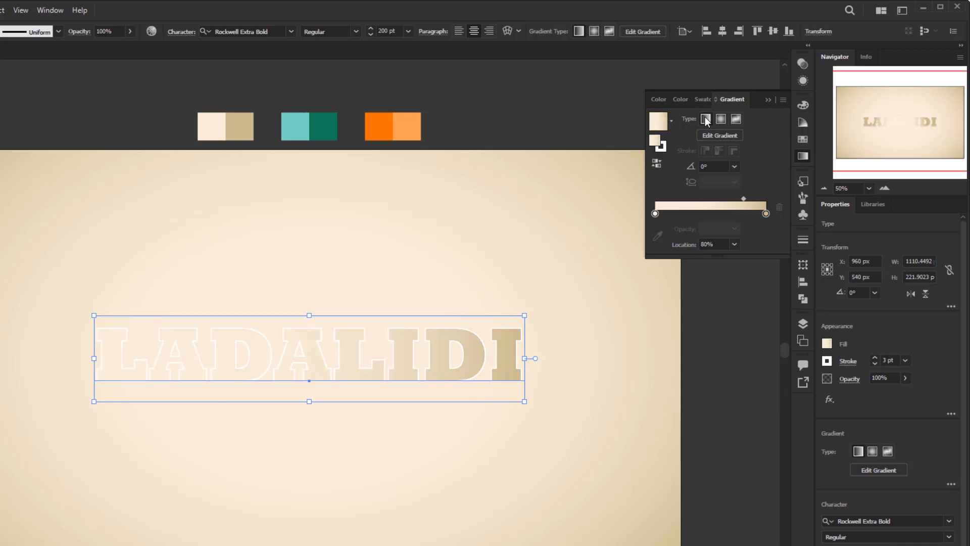
left_click(733, 166)
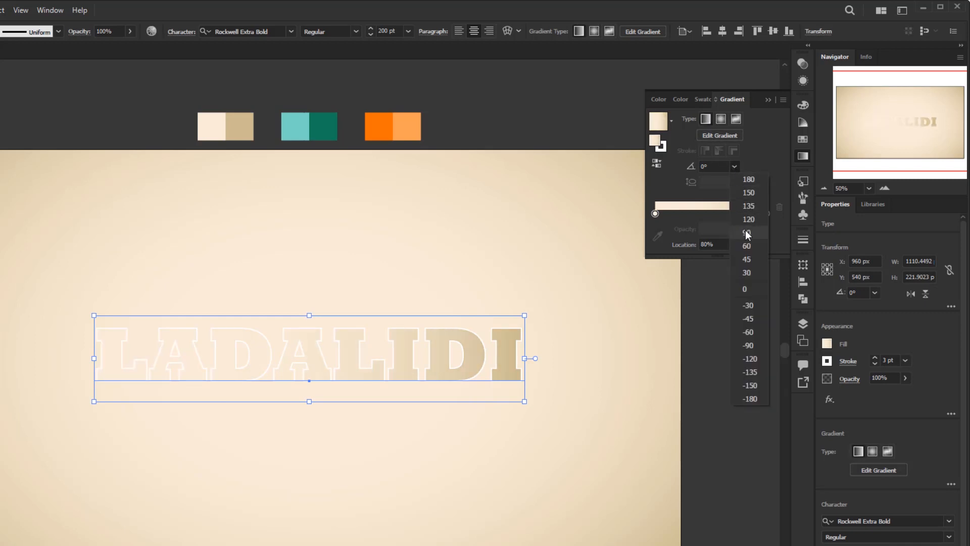
left_click(747, 232)
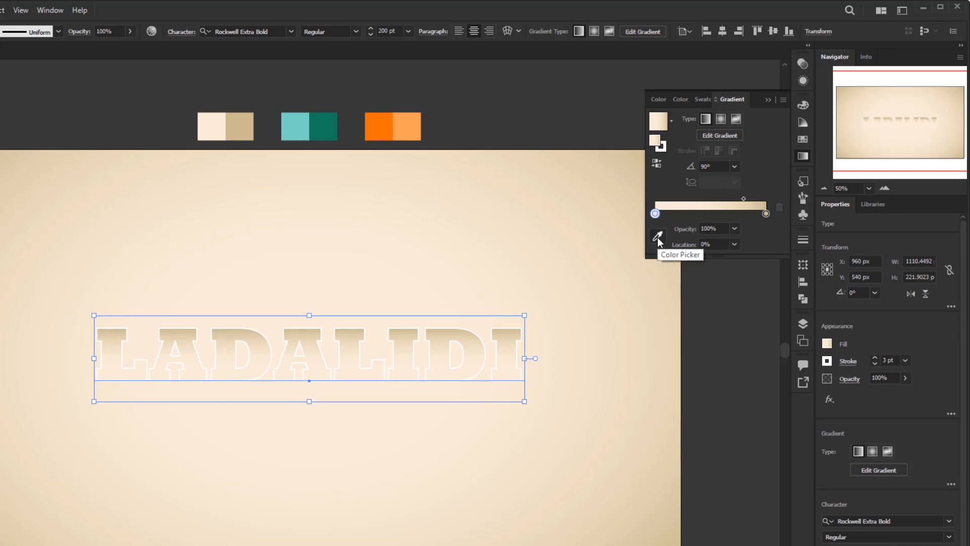
left_click(658, 239)
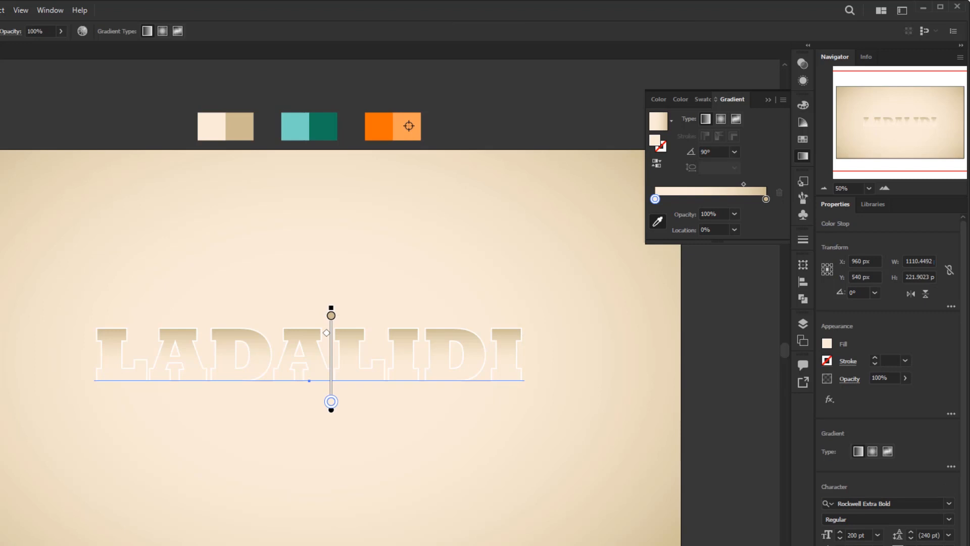
left_click(766, 199)
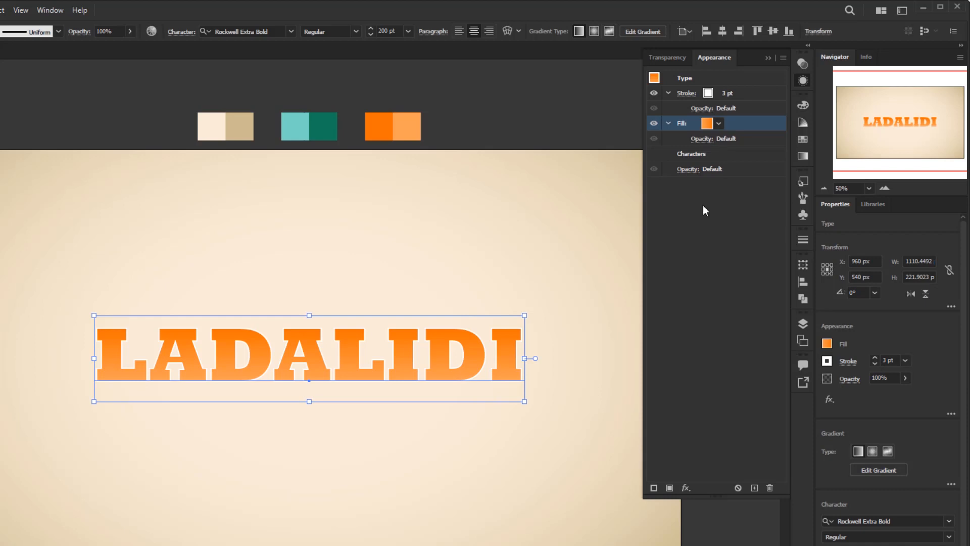
Add a black, Multiply-mode Inner Glow effect to the orange fill.
left_click(685, 489)
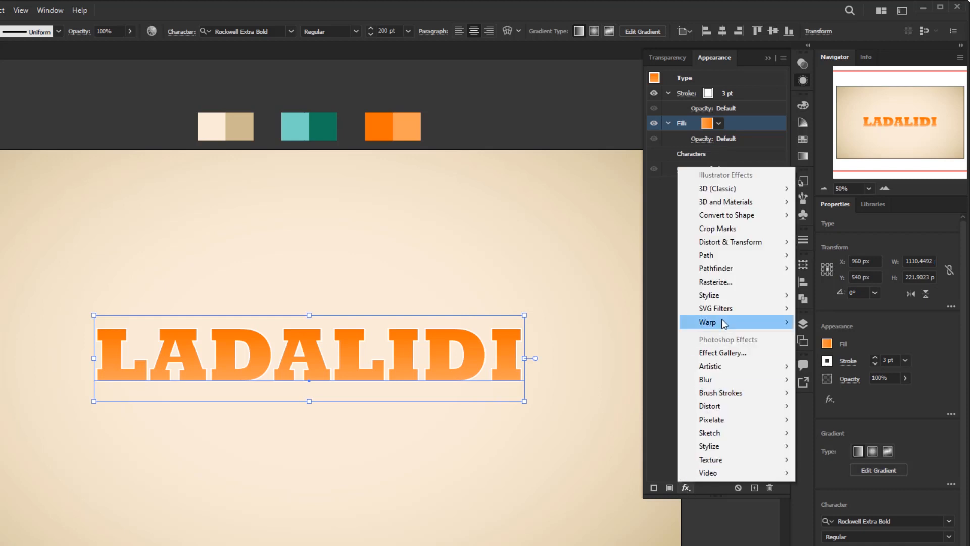
mouse_move(709, 295)
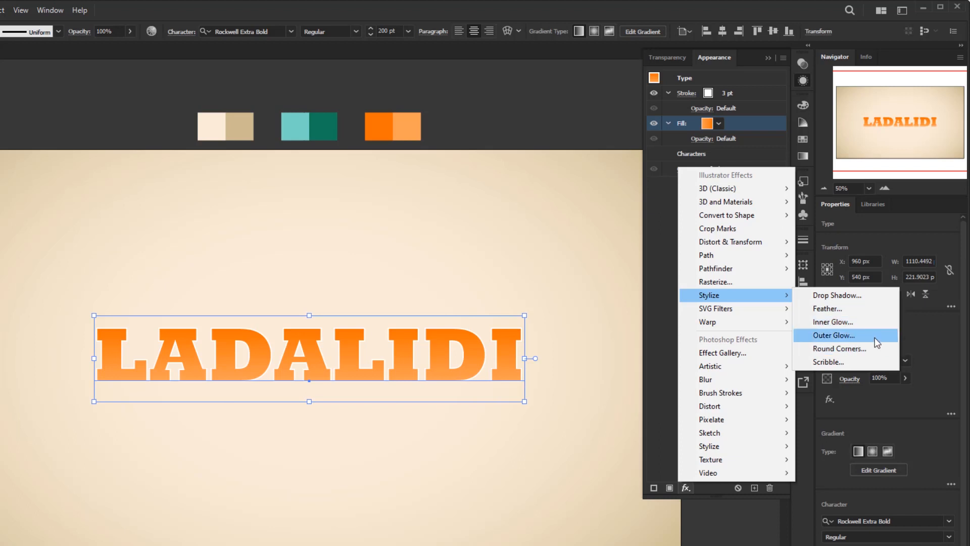
mouse_move(834, 322)
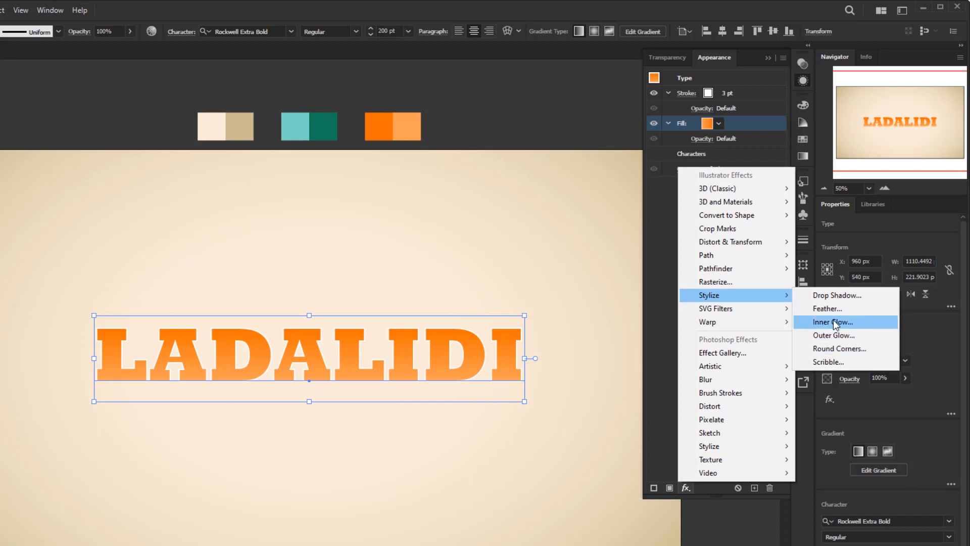
mouse_move(861, 327)
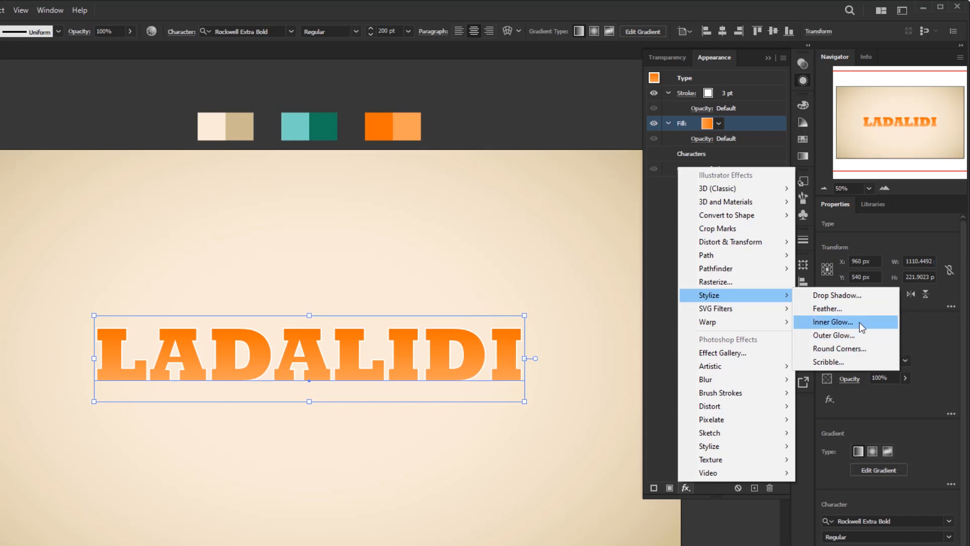
left_click(833, 322)
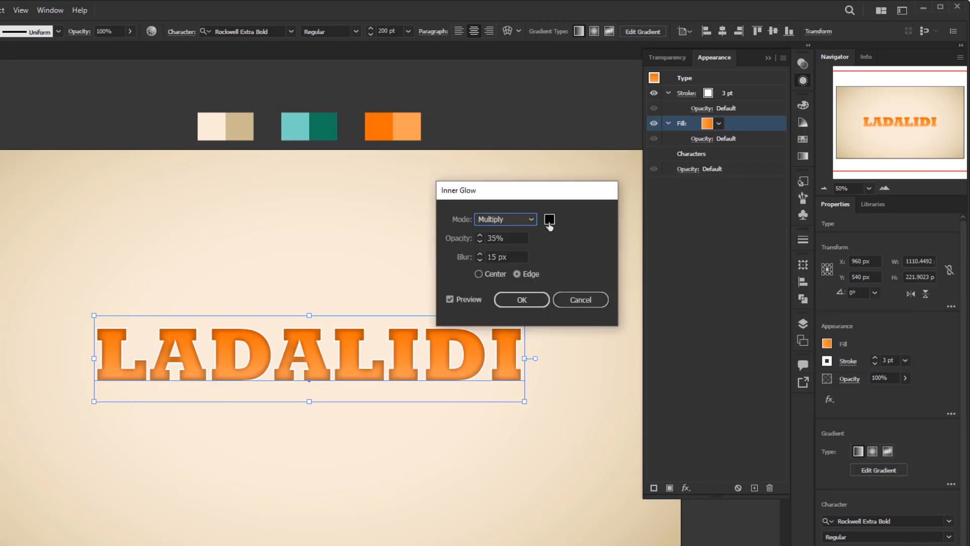
left_click(548, 220)
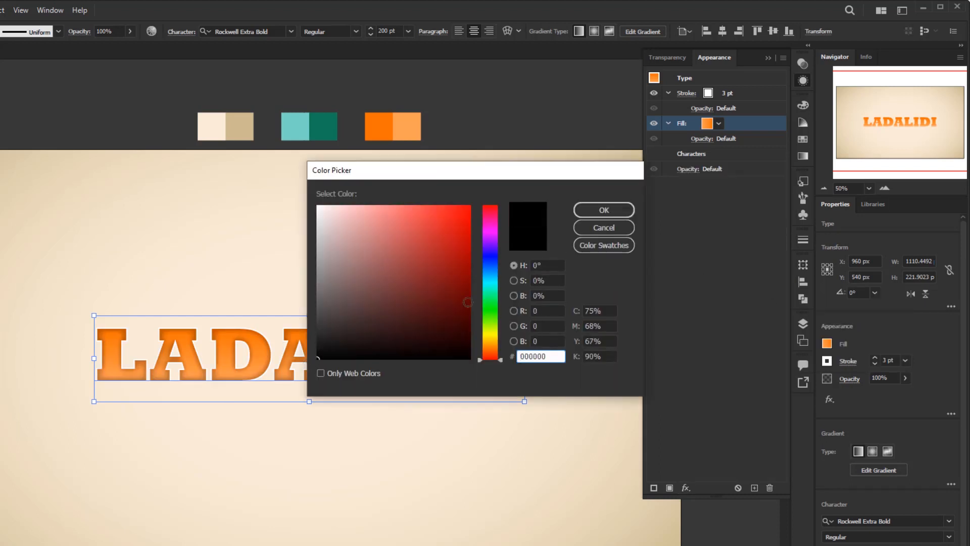
left_click(504, 219)
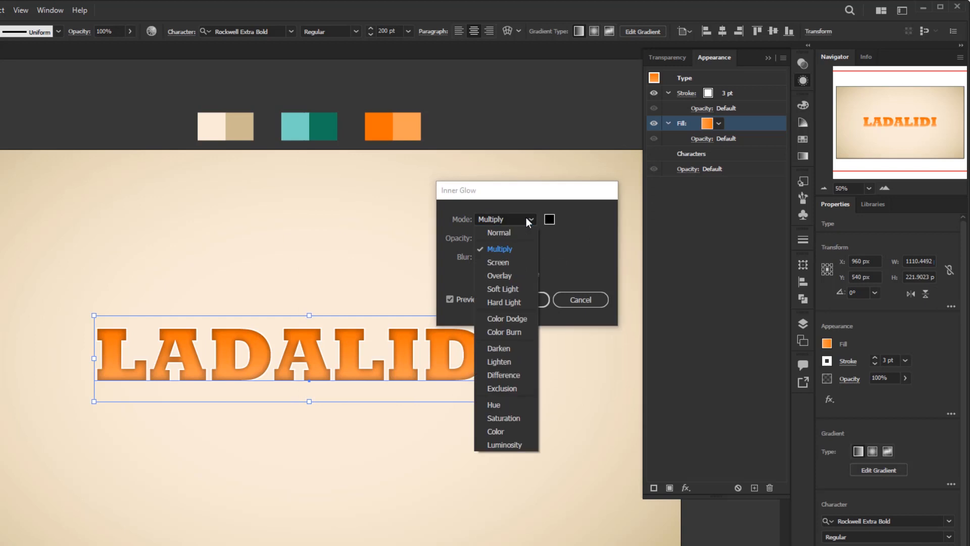
left_click(499, 249)
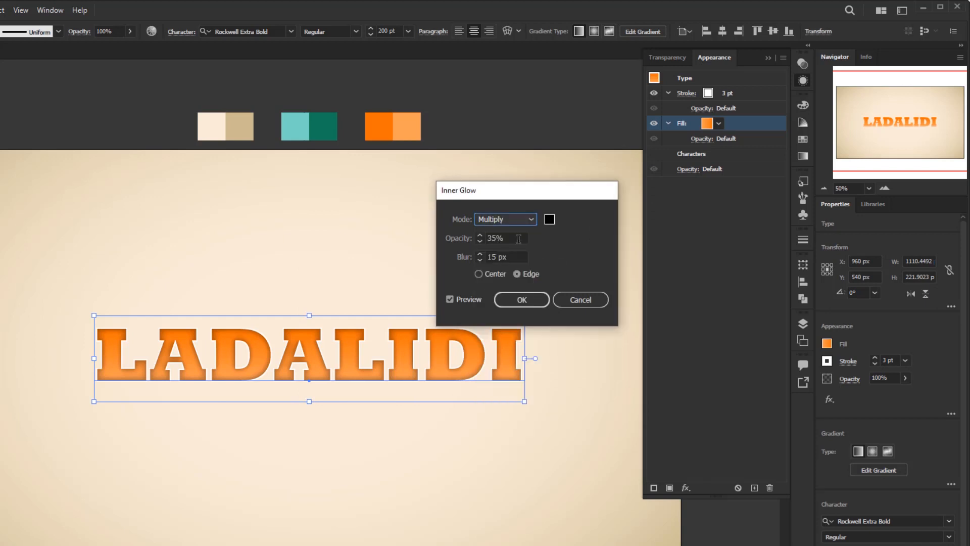
left_click(502, 238)
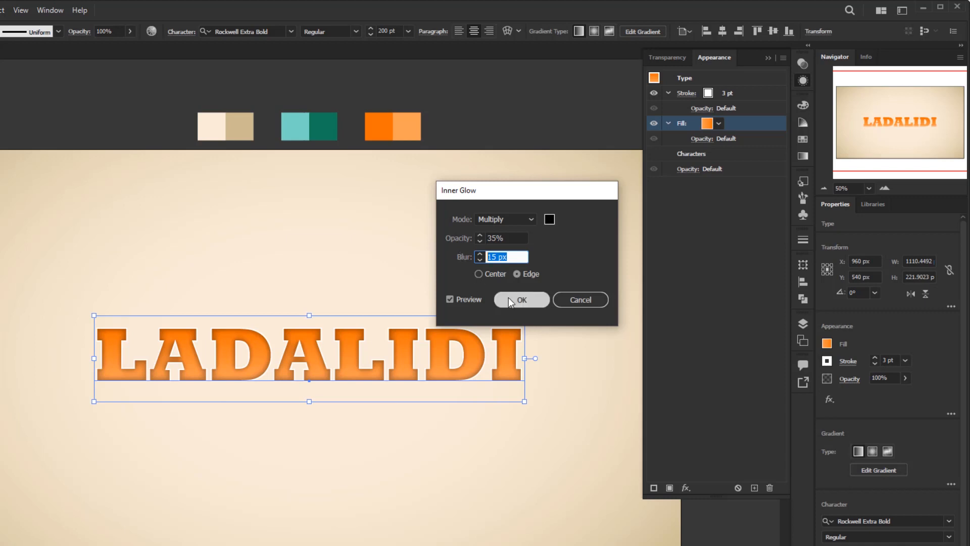
left_click(521, 300)
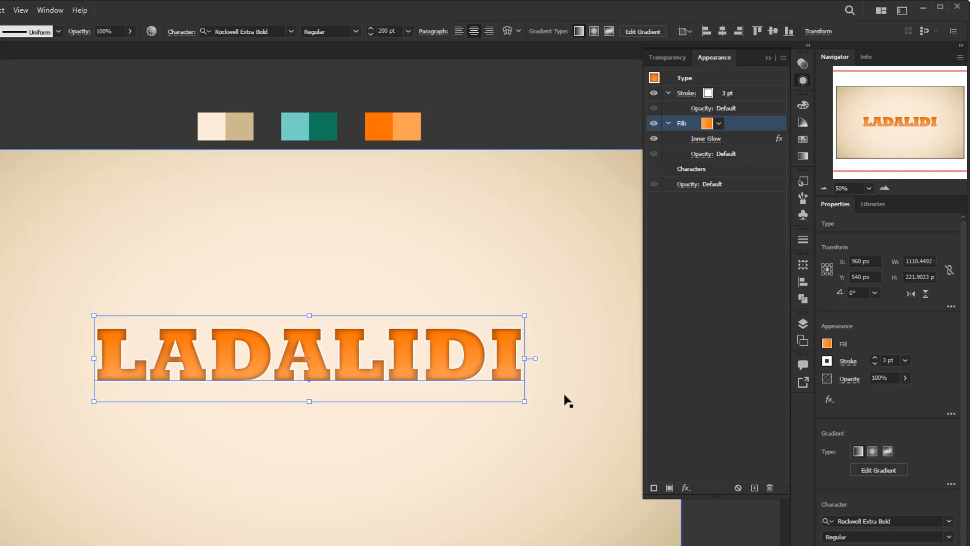
mouse_move(698, 179)
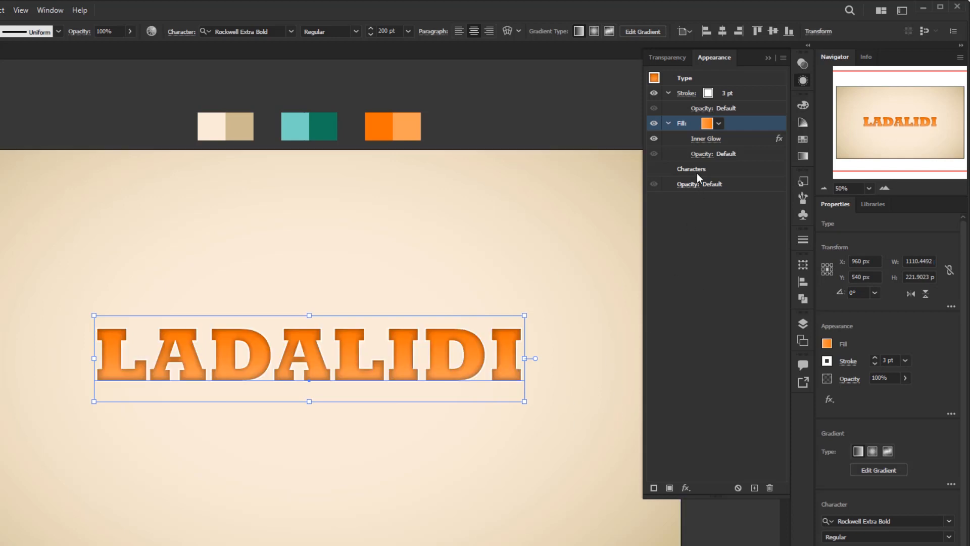
Add a second fill below the orange one with a light-to-dark teal 90° gradient.
left_click(691, 169)
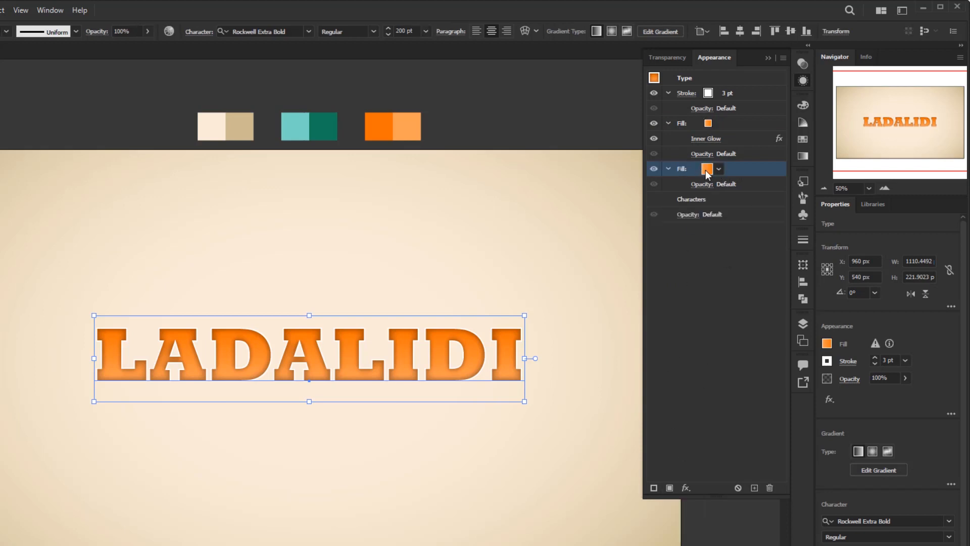
mouse_move(709, 168)
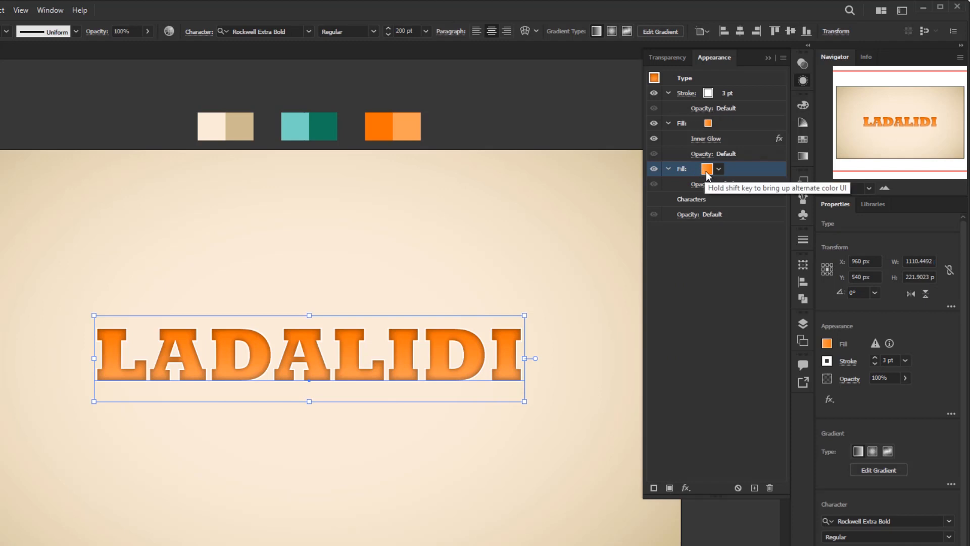
left_click(708, 169)
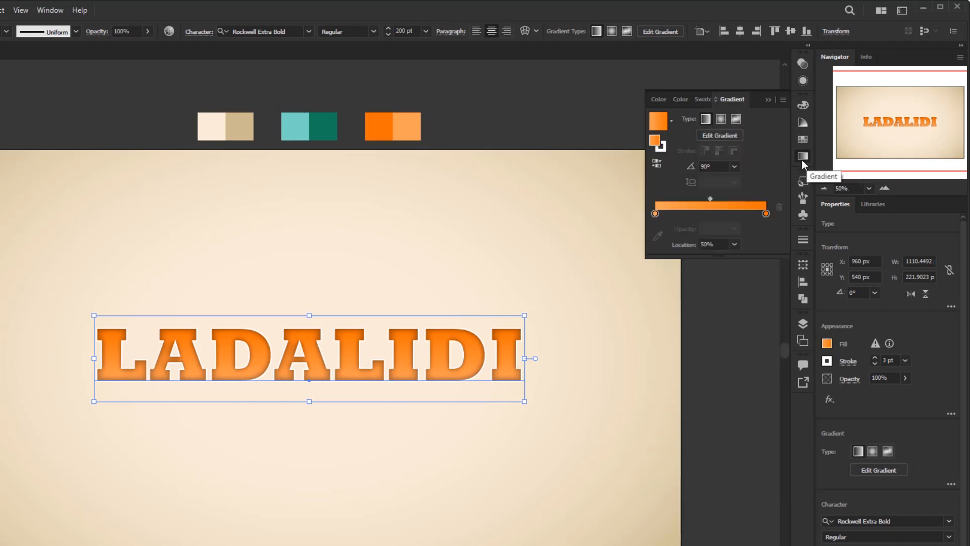
left_click(655, 214)
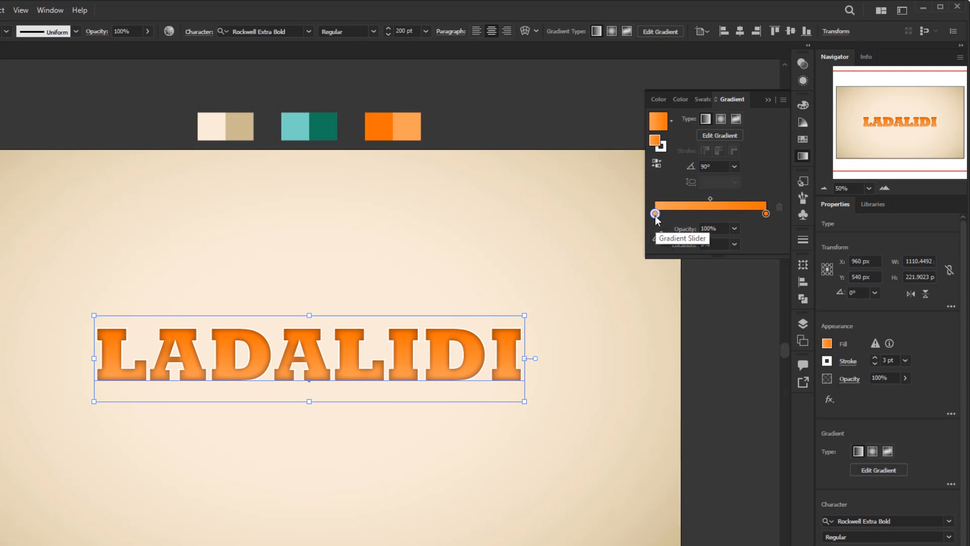
left_click(655, 214)
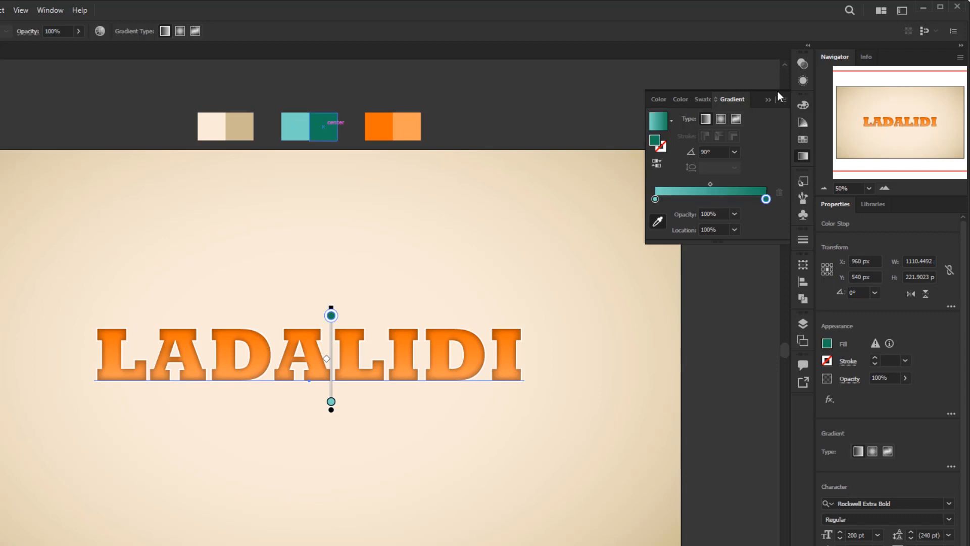
left_click(714, 57)
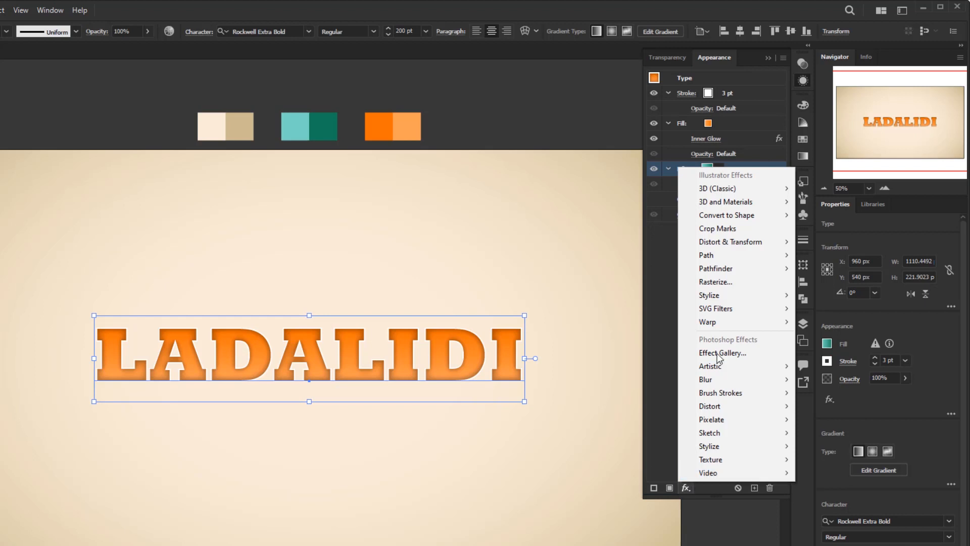
mouse_move(730, 241)
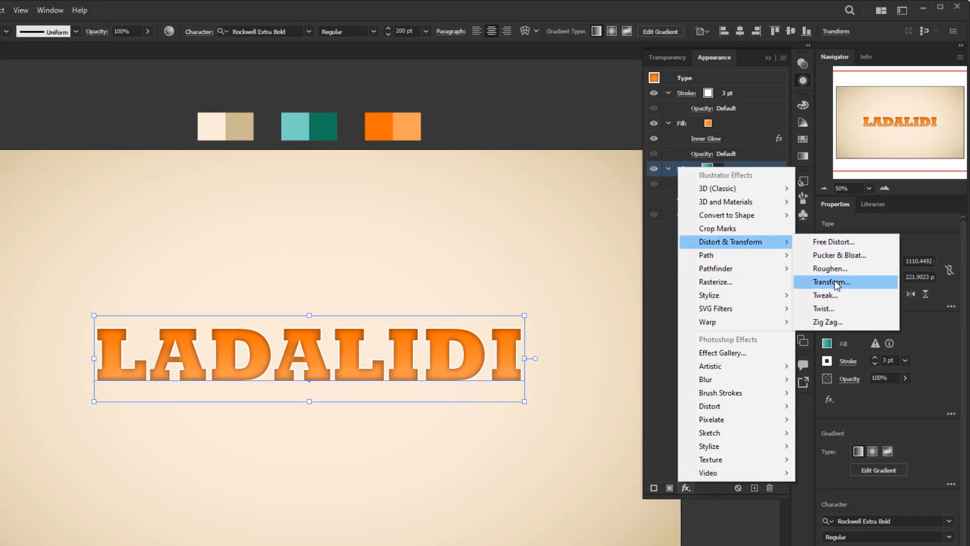
Transform the teal fill: scale 99.8%, move down 0.5 px, 40 copies.
left_click(830, 282)
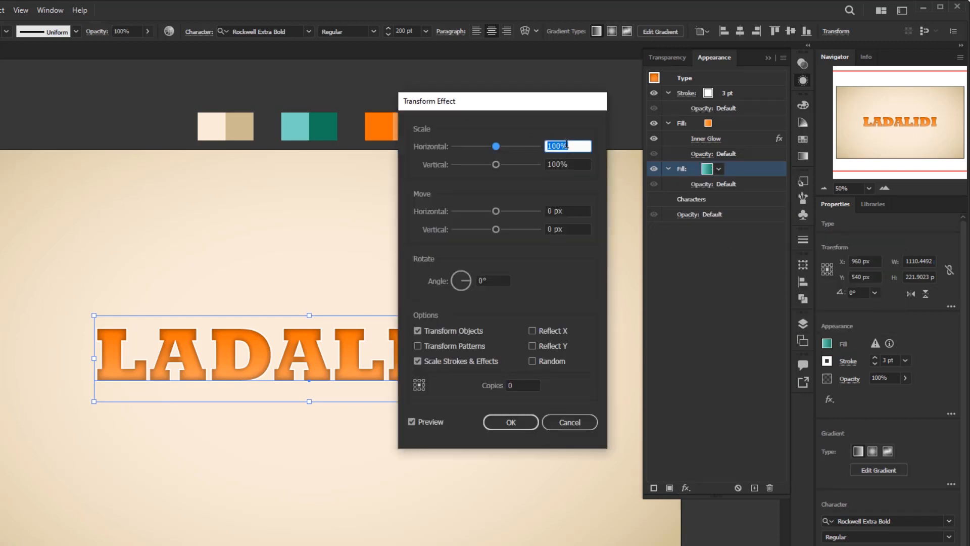
type("99.8")
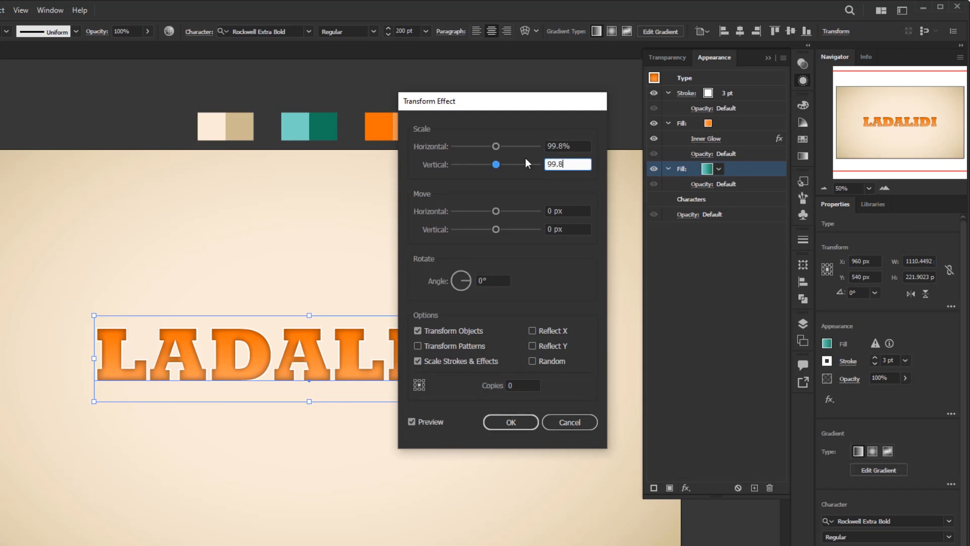
left_click(565, 211)
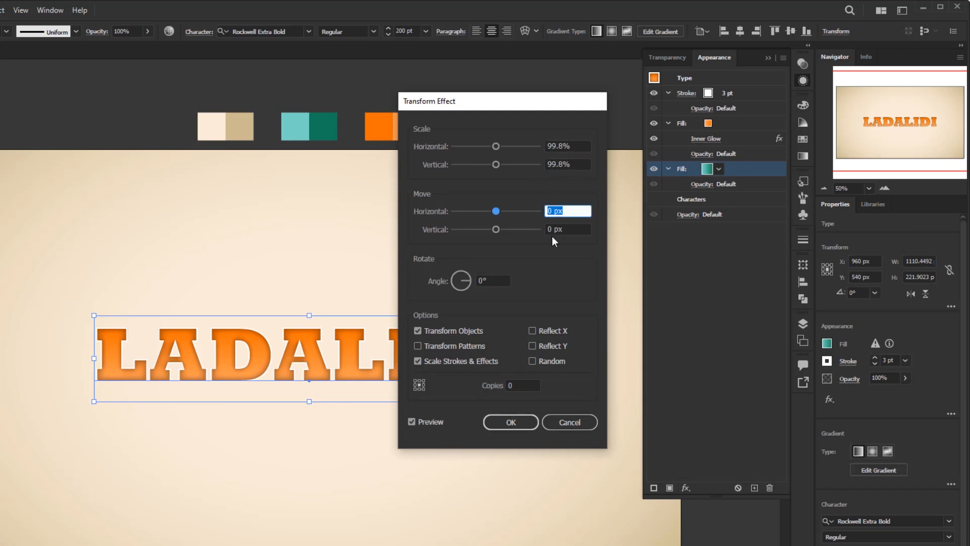
left_click(566, 229)
type("40")
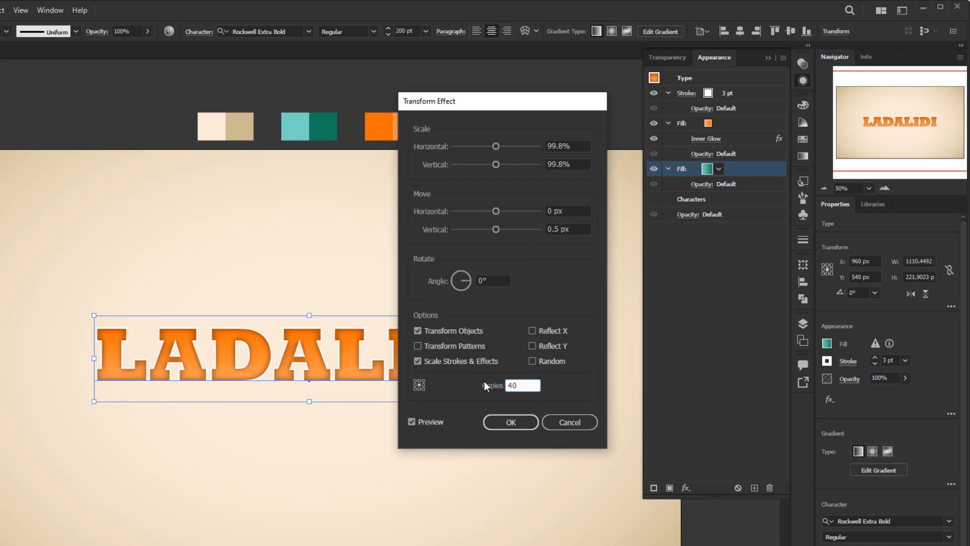
left_click(510, 422)
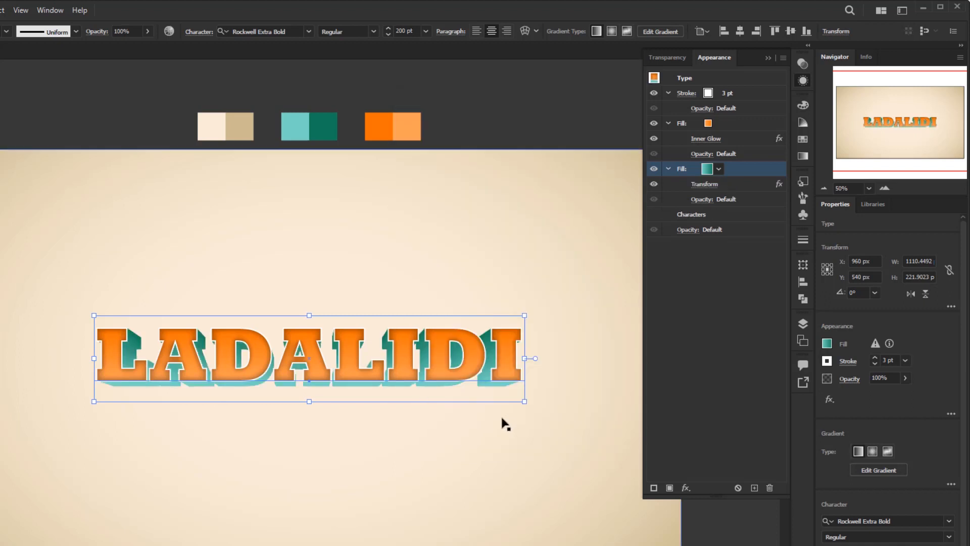
mouse_move(436, 438)
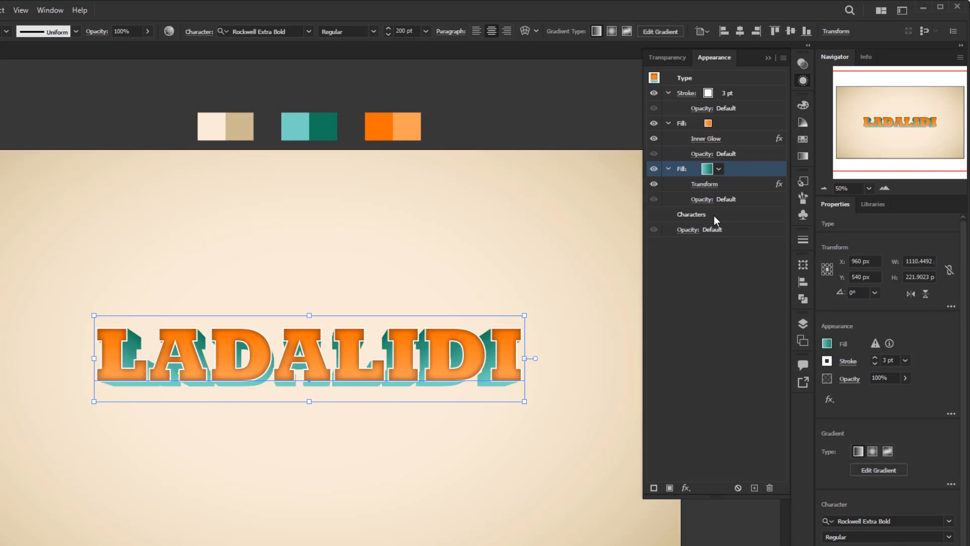
Add a third fill to the characters and make it black.
left_click(691, 215)
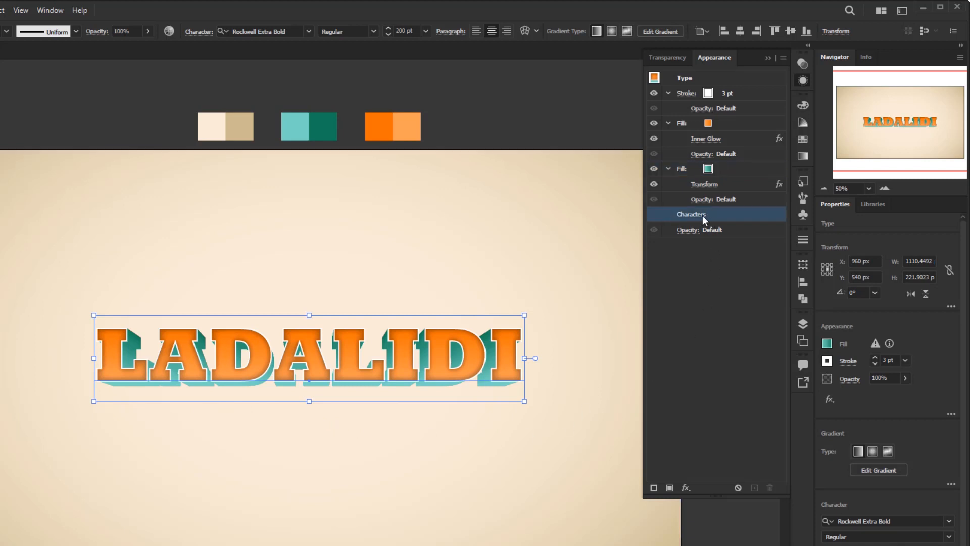
mouse_move(678, 410)
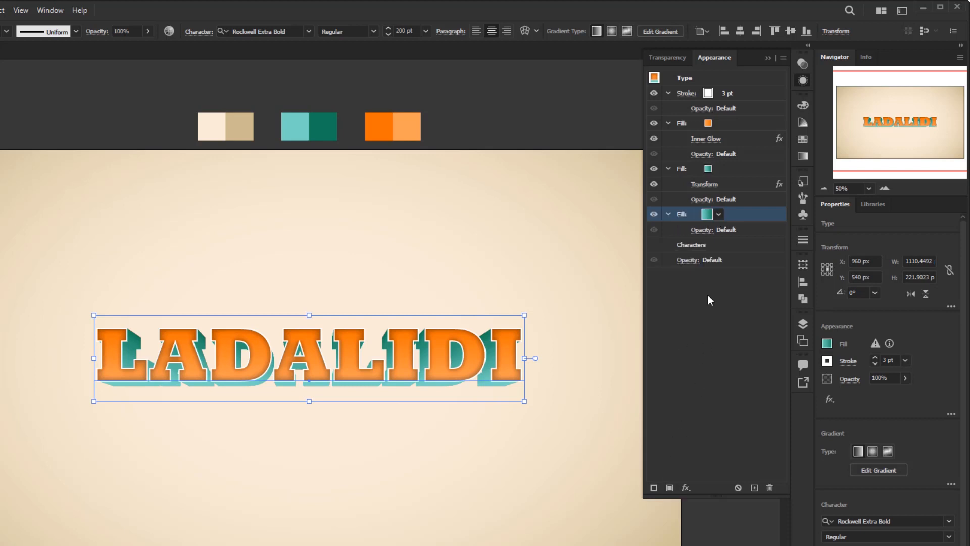
left_click(709, 213)
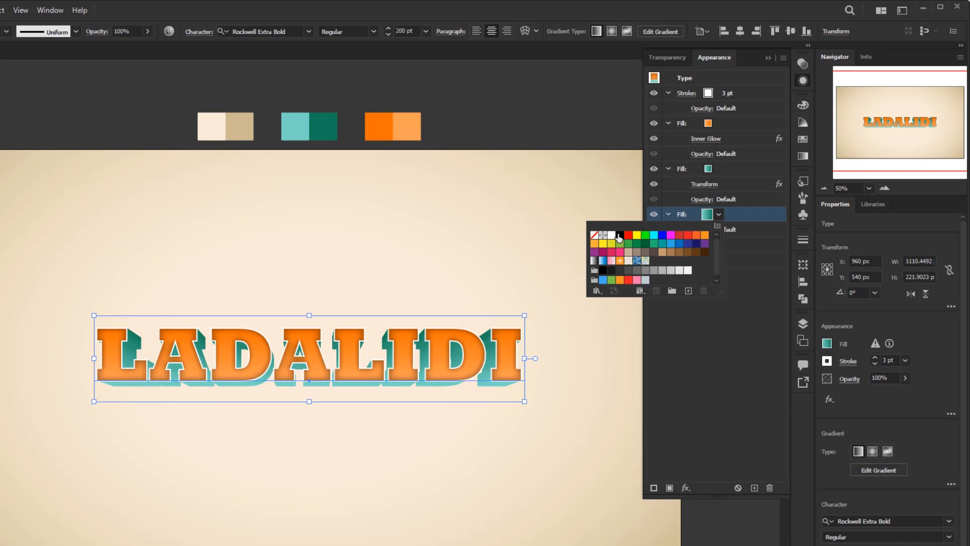
left_click(618, 234)
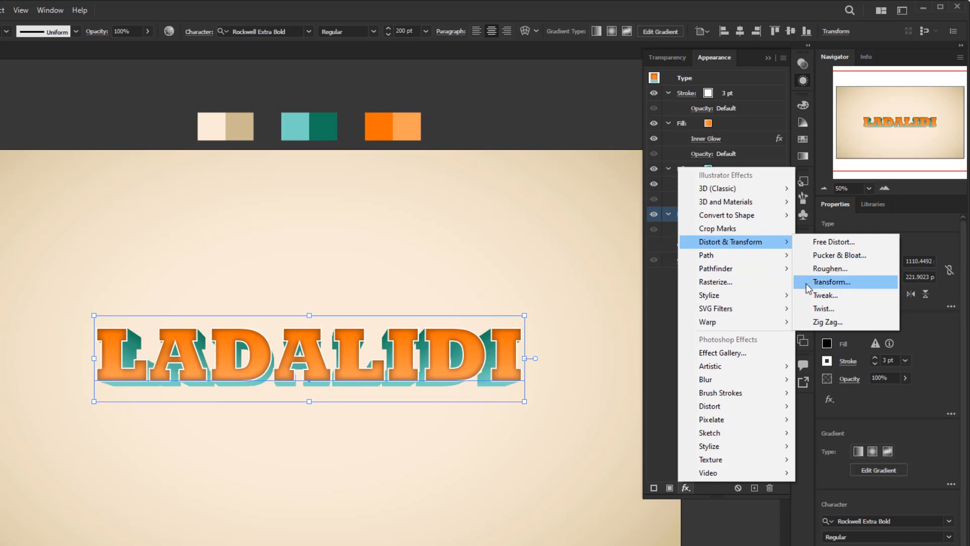
Apply a Transform to the black fill, scaling it to 93% and moving it 26 px down.
left_click(832, 282)
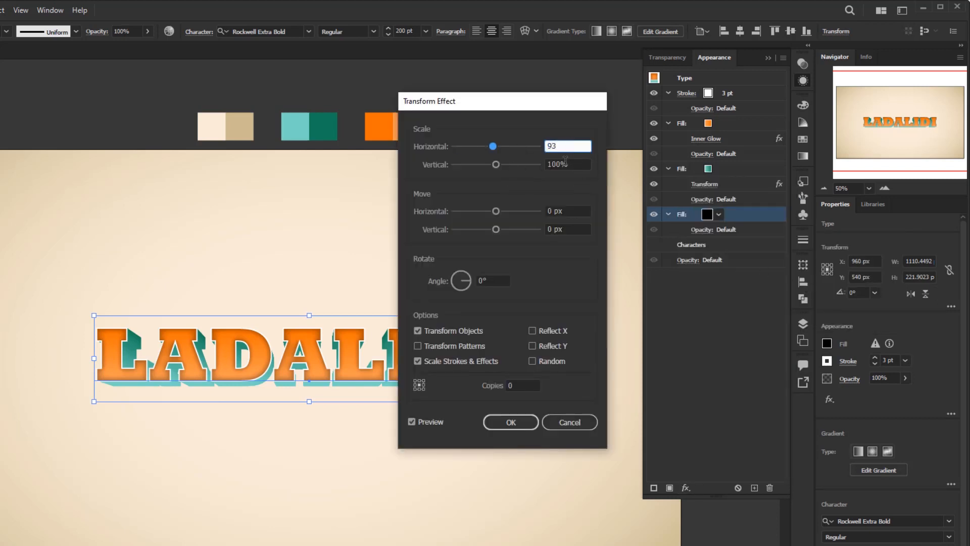
type("93%")
left_click(567, 229)
type("26")
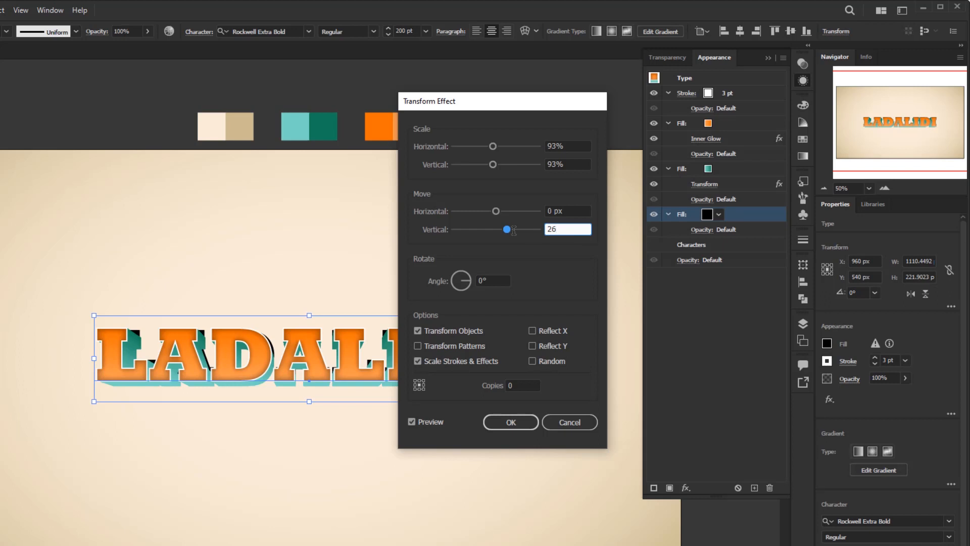
left_click(510, 422)
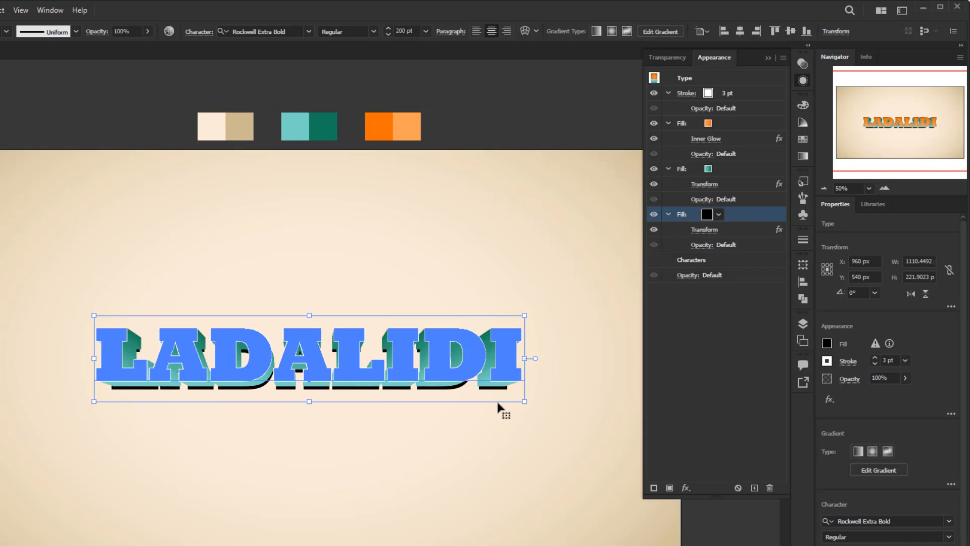
left_click(685, 488)
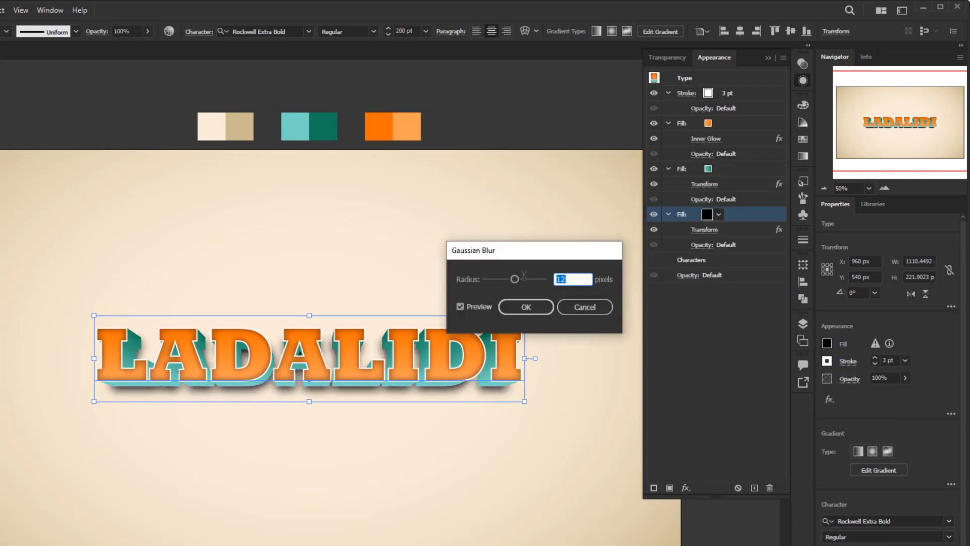
Apply a 12-pixel Gaussian Blur to LADALIDI's black shadow fill.
left_click(526, 306)
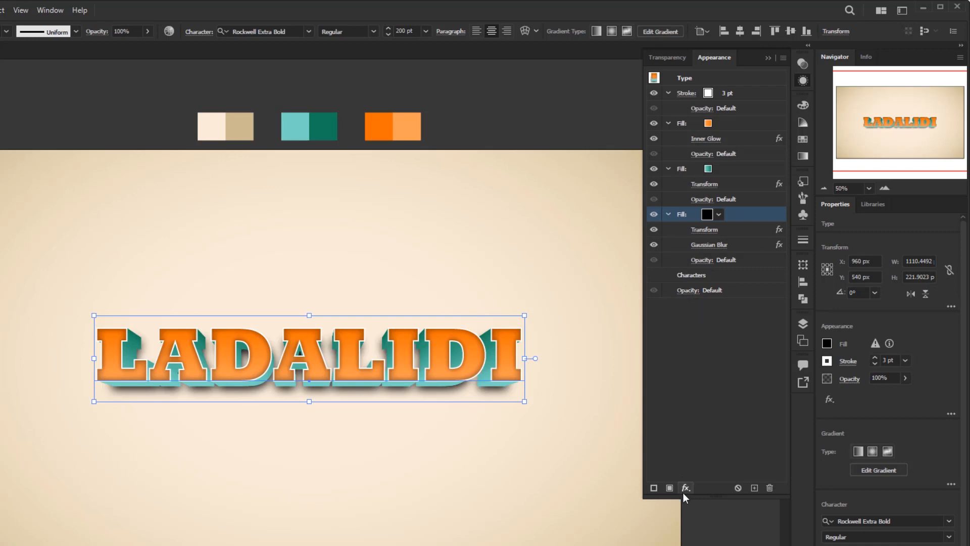
Add a 7 px Offset Path to LADALIDI's blurred black shadow fill.
left_click(685, 488)
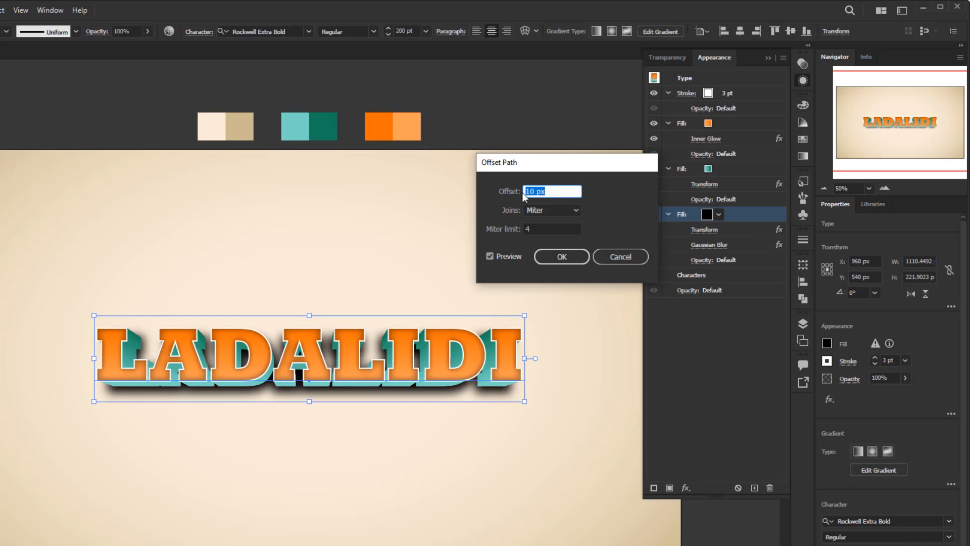
type("7")
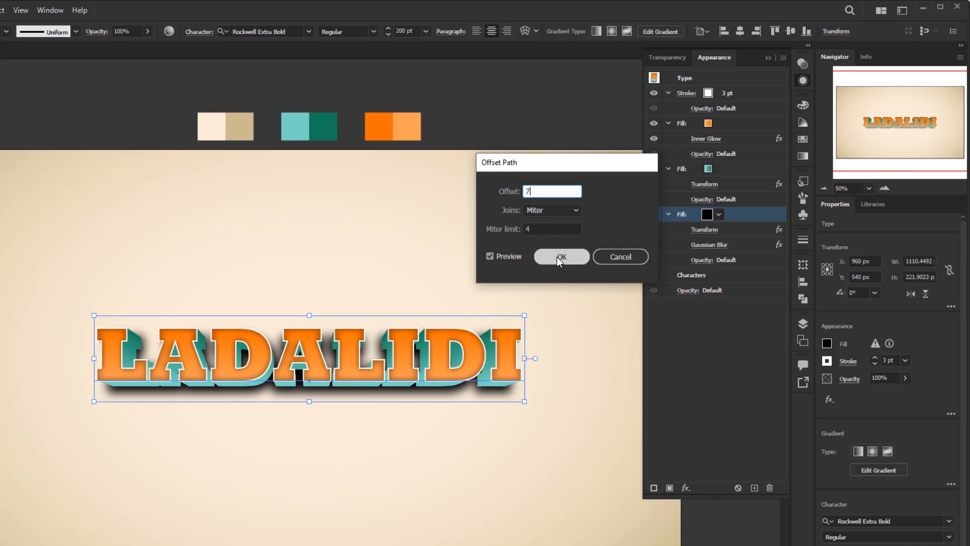
left_click(560, 256)
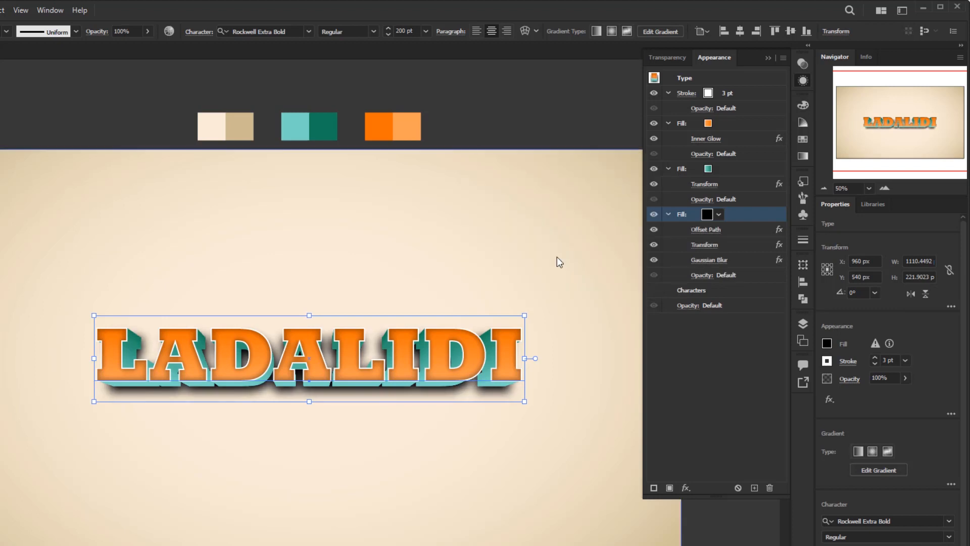
mouse_move(746, 427)
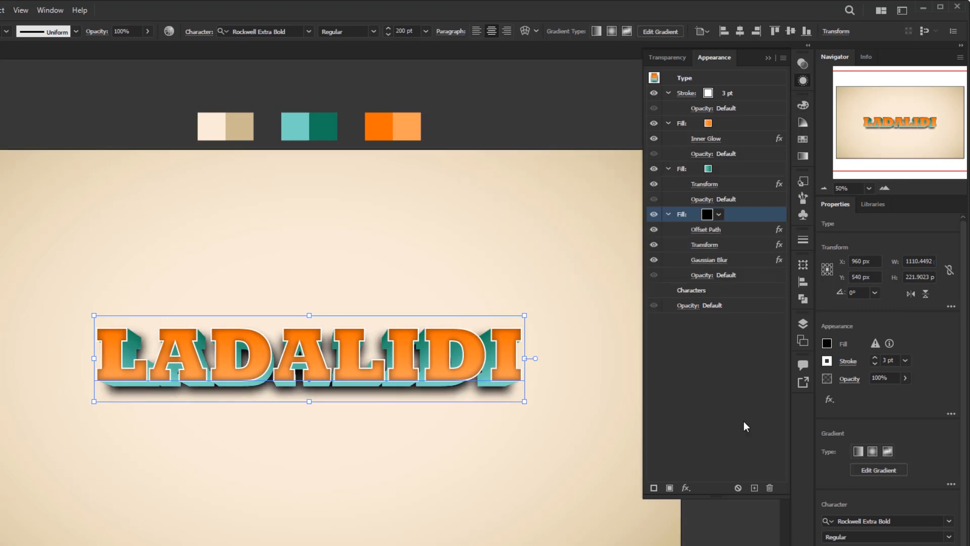
left_click(708, 214)
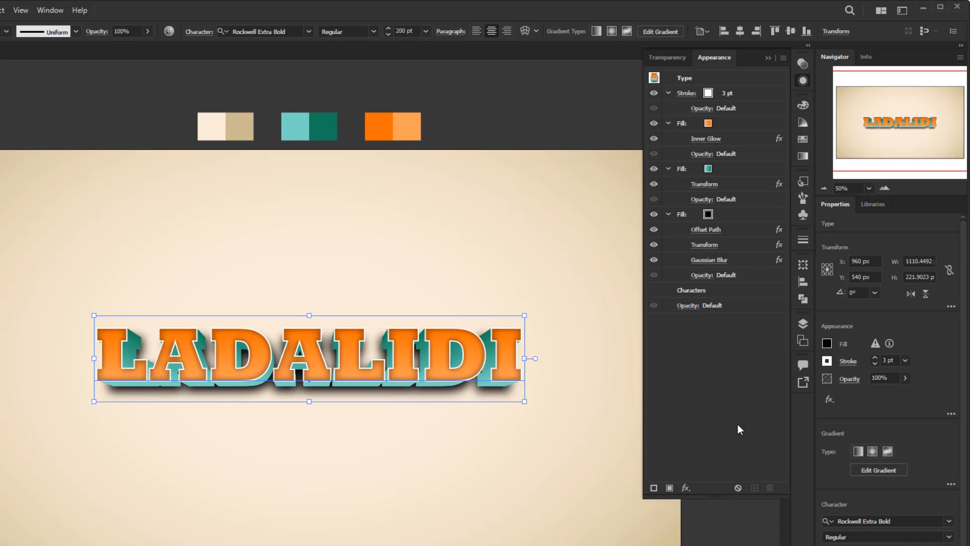
mouse_move(753, 133)
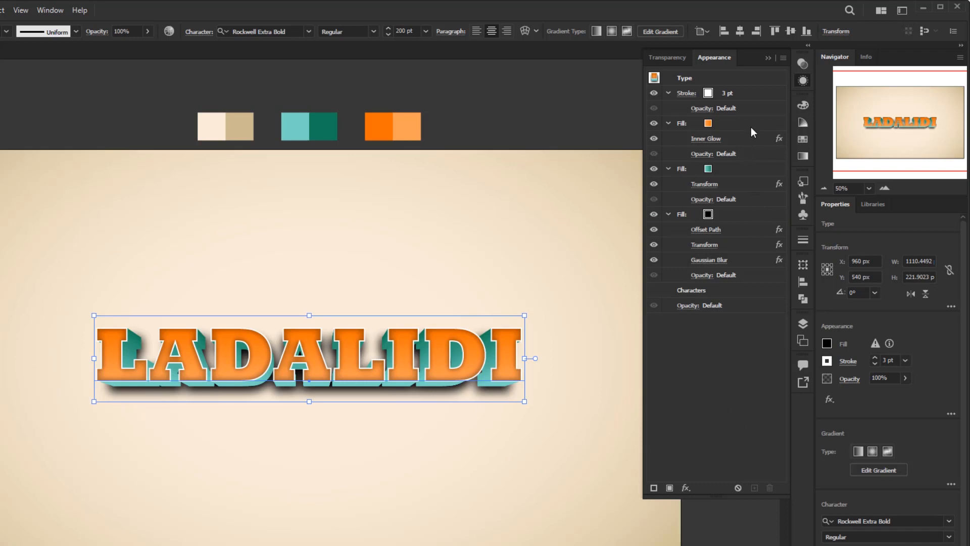
left_click(682, 213)
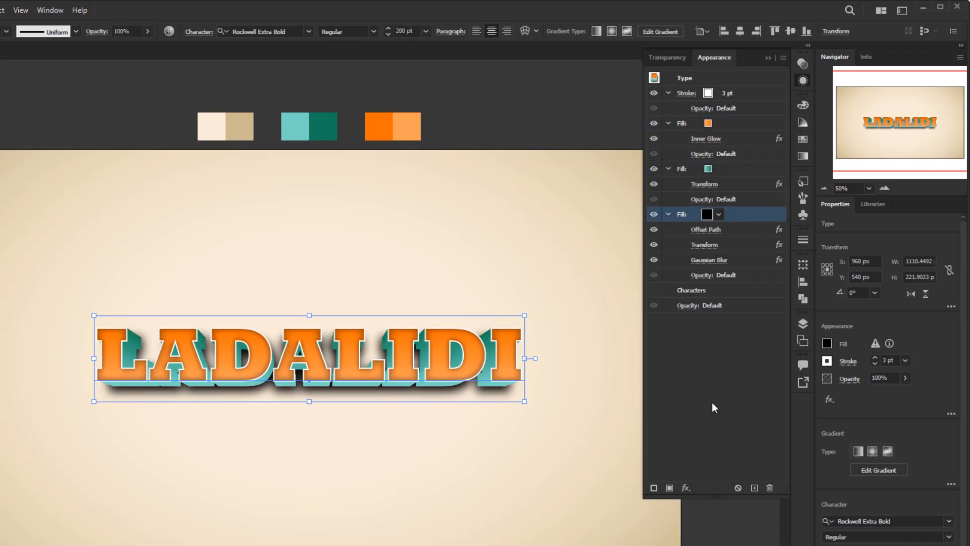
left_click(708, 213)
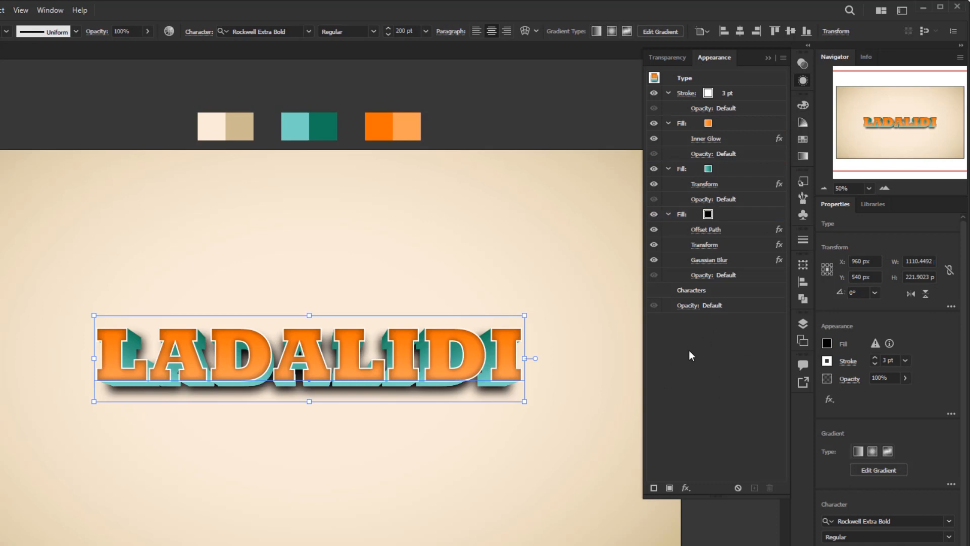
mouse_move(735, 271)
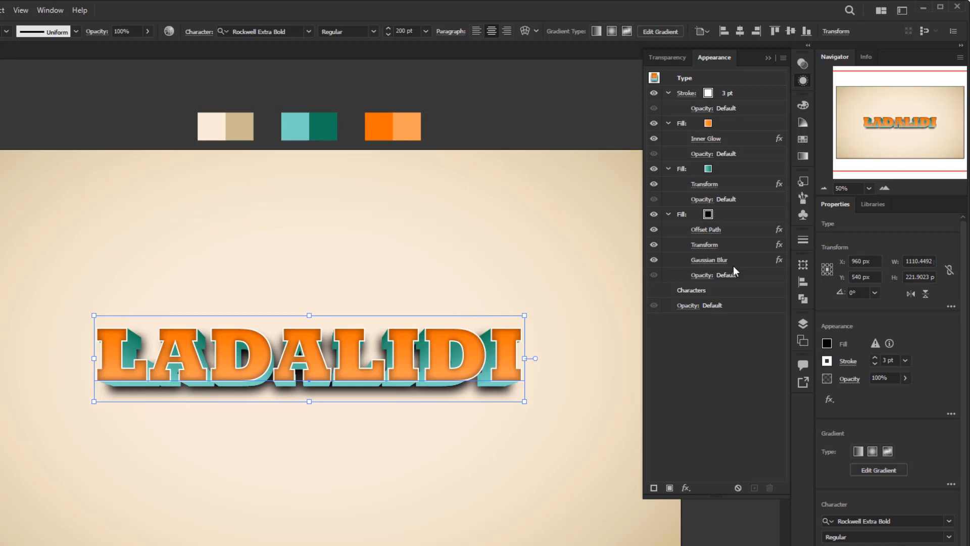
mouse_move(710, 360)
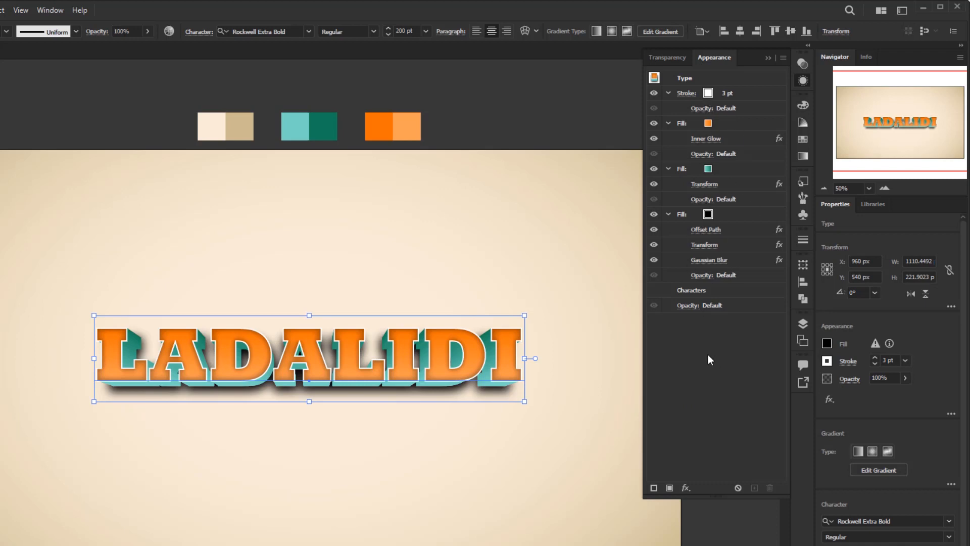
mouse_move(658, 358)
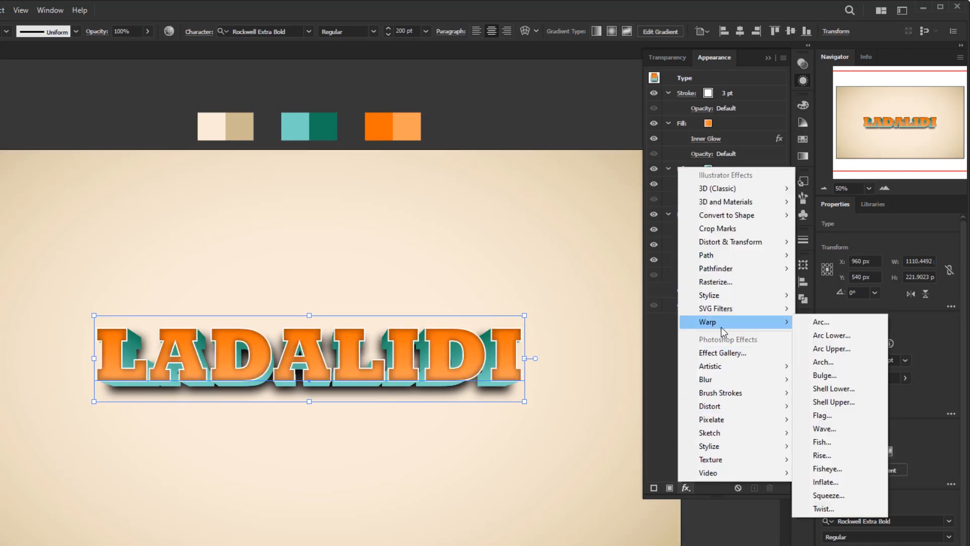
Warp LADALIDI with an Arc, testing bend values before settling on 20%.
left_click(821, 322)
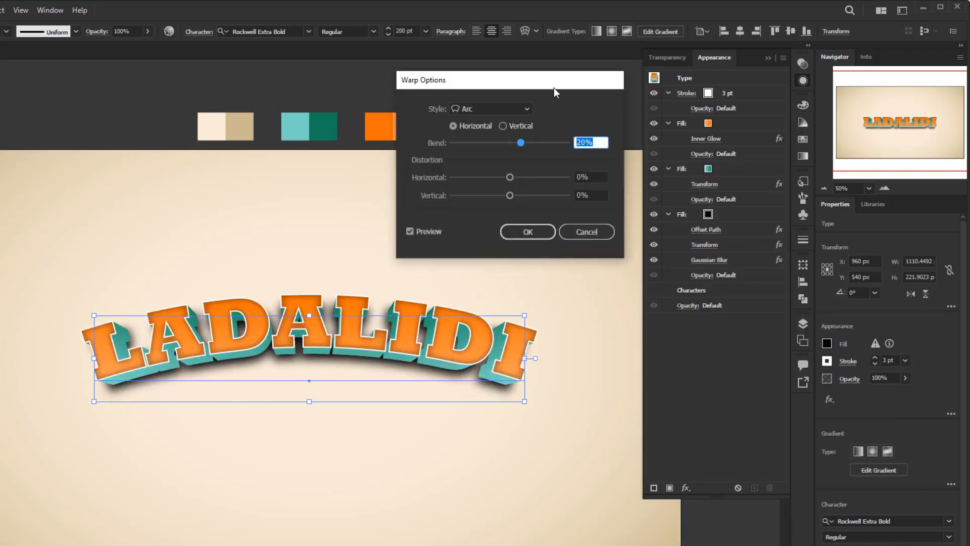
left_click_drag(520, 143, 524, 142)
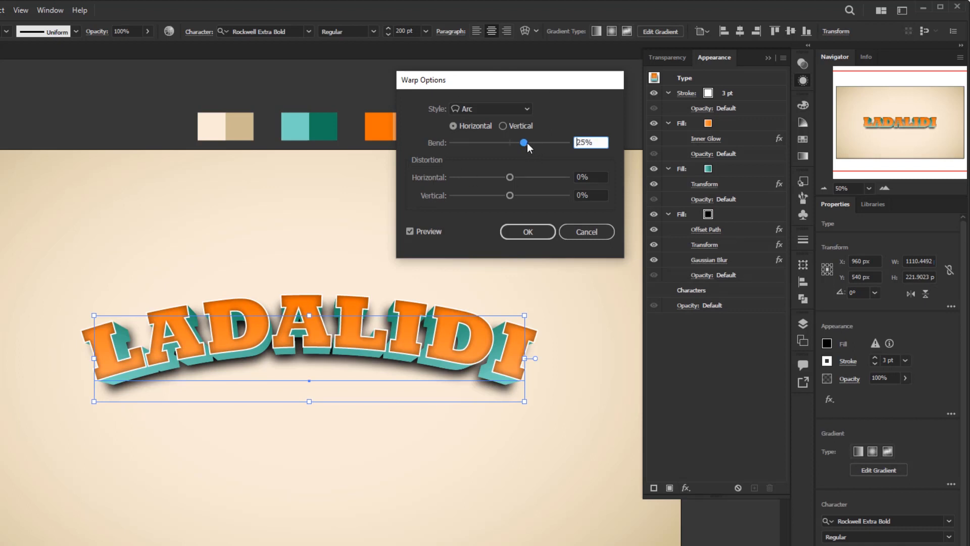
left_click_drag(525, 143, 489, 142)
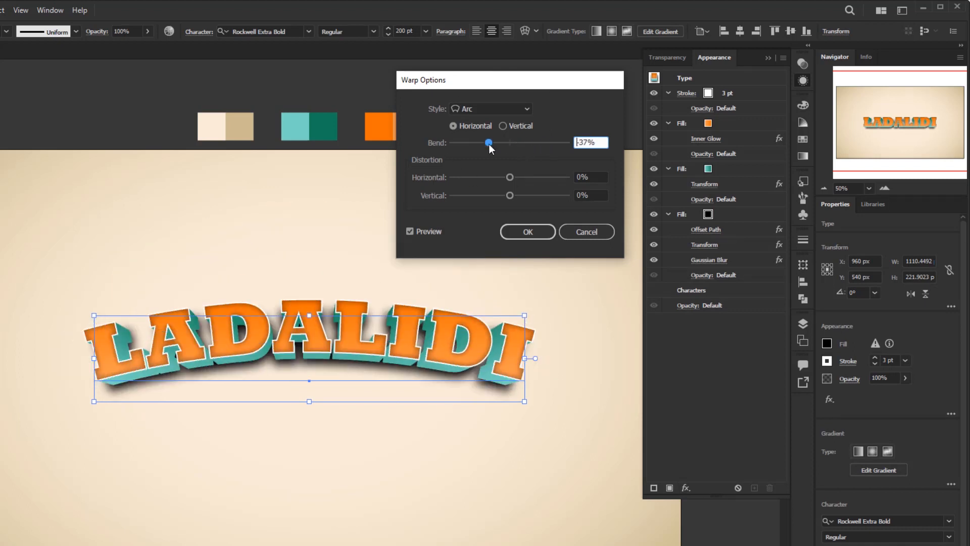
left_click_drag(489, 142, 524, 143)
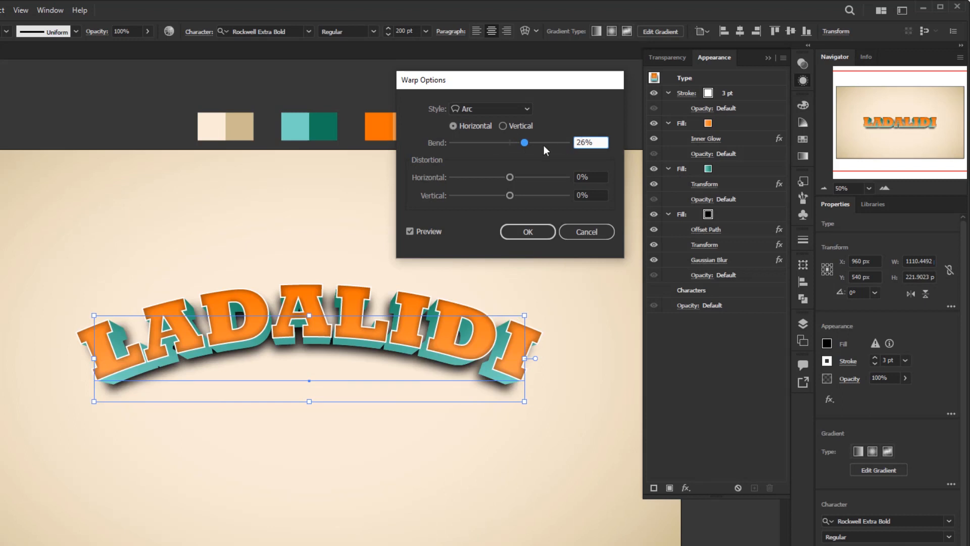
left_click_drag(524, 143, 537, 143)
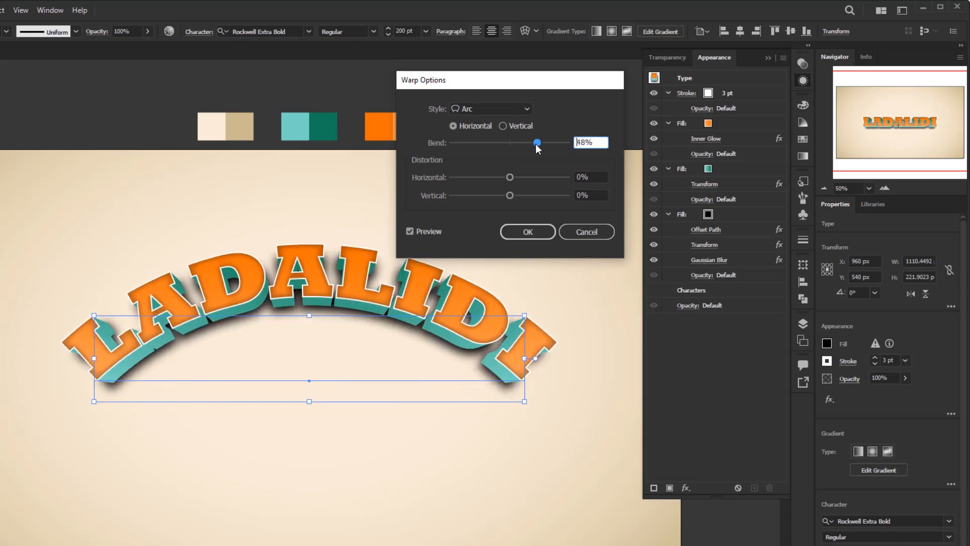
left_click_drag(536, 143, 523, 142)
type("20")
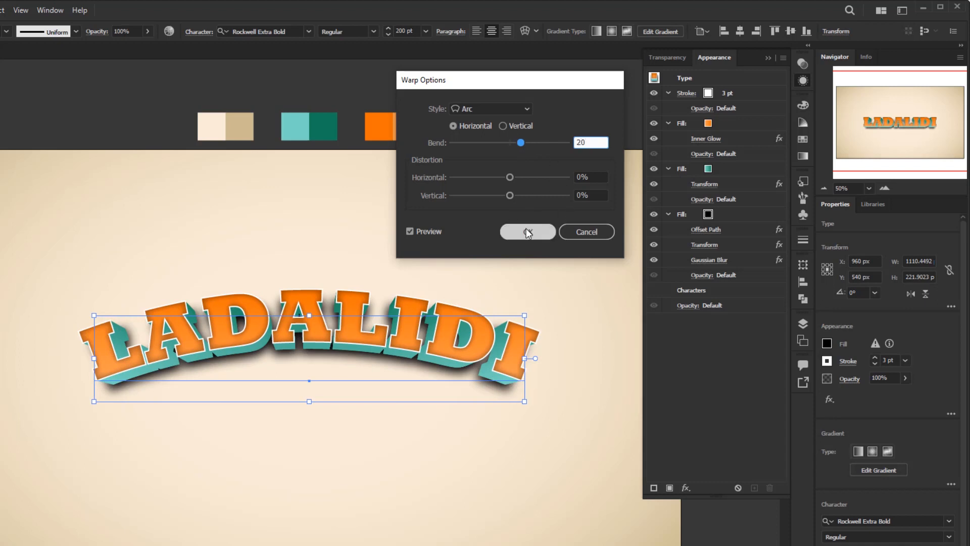
left_click(526, 231)
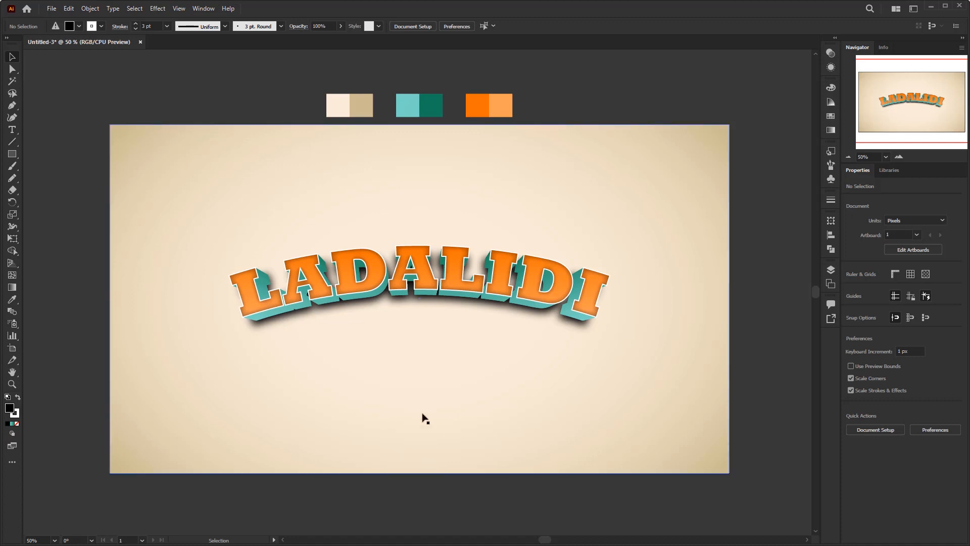
Draw a 1920×1080 px rectangle over the artboard and set its fill colour.
left_click(12, 154)
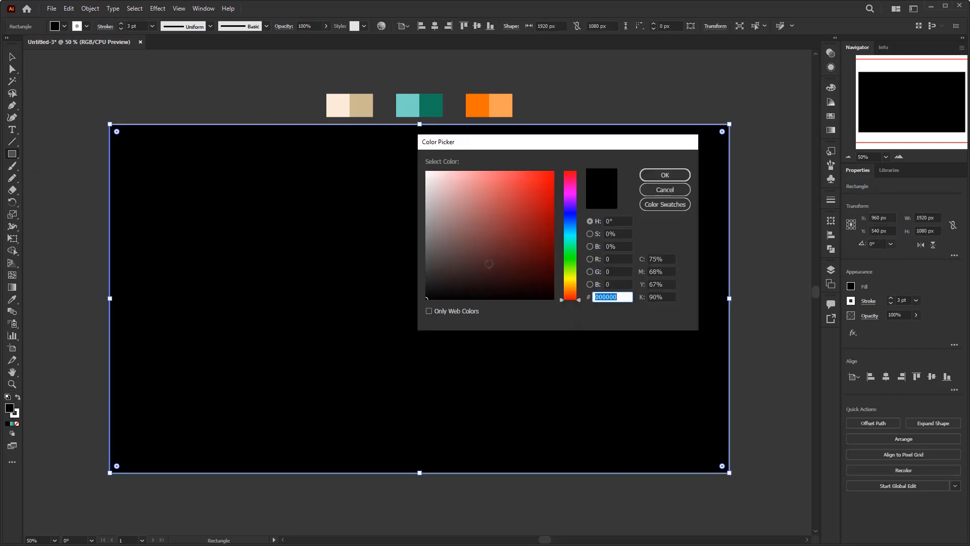
left_click(664, 175)
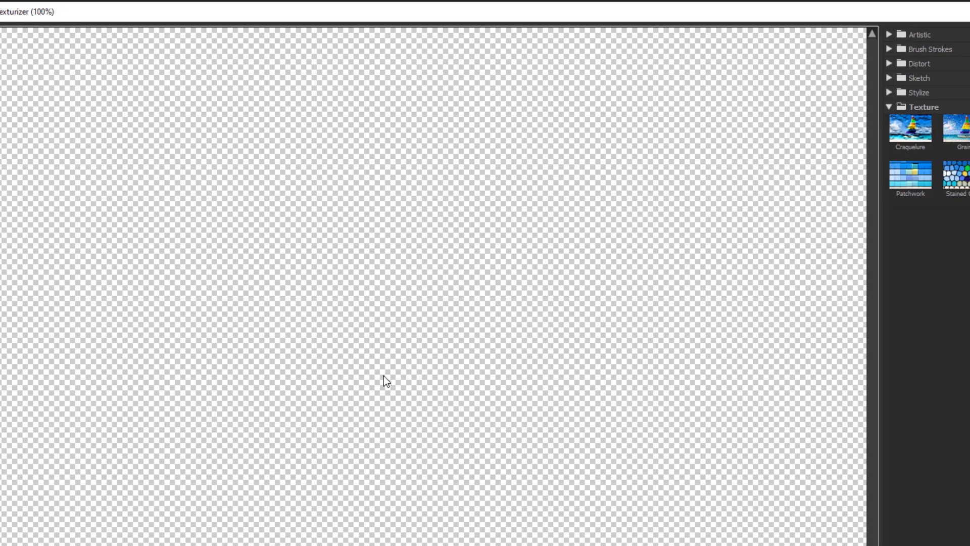
Apply a Canvas Texturizer with 200% scaling, relief 4 and top lighting.
left_click(743, 180)
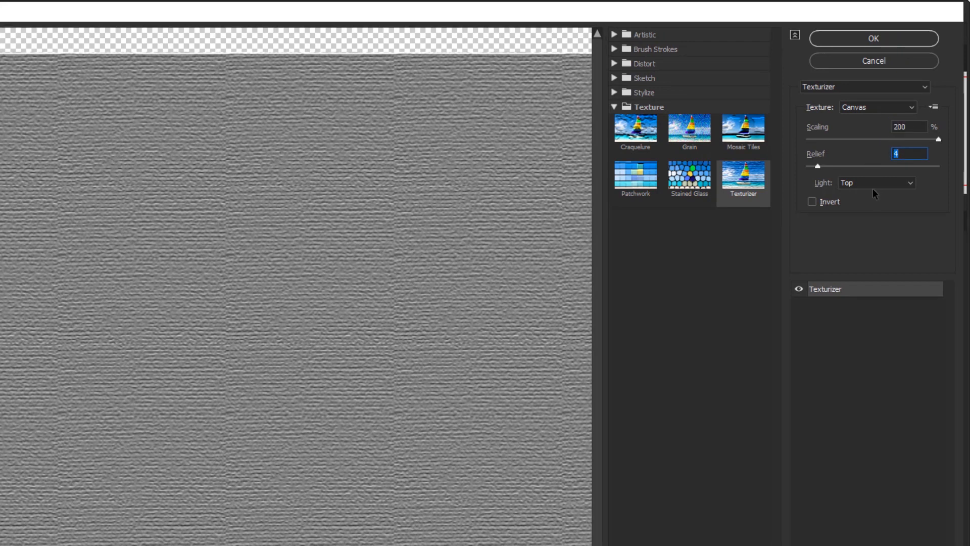
left_click(873, 39)
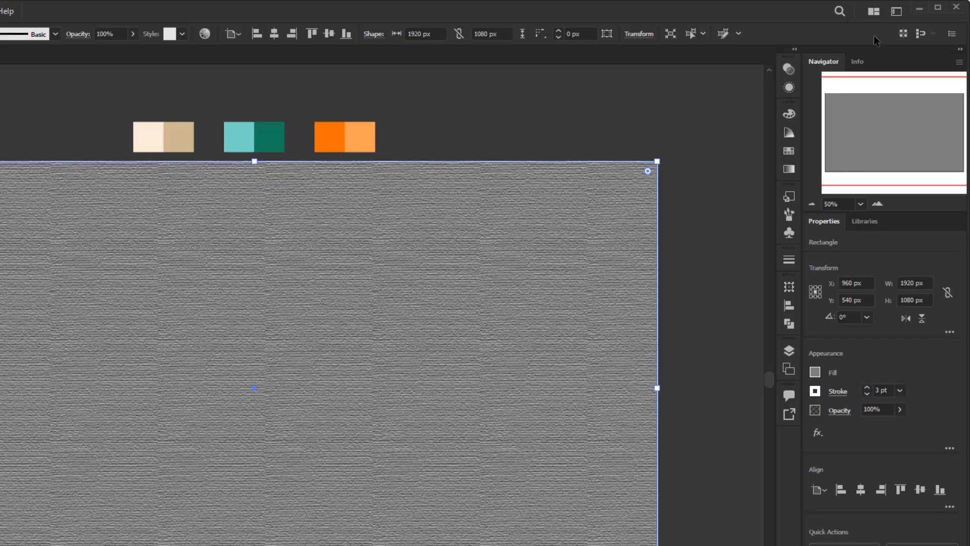
Change the textured rectangle's blend mode from Normal to Overlay.
left_click(788, 69)
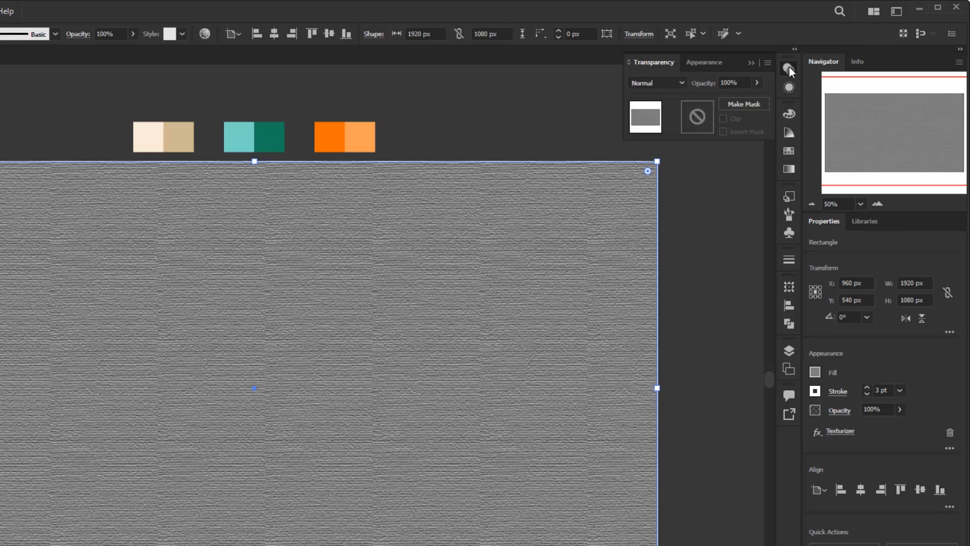
left_click(656, 82)
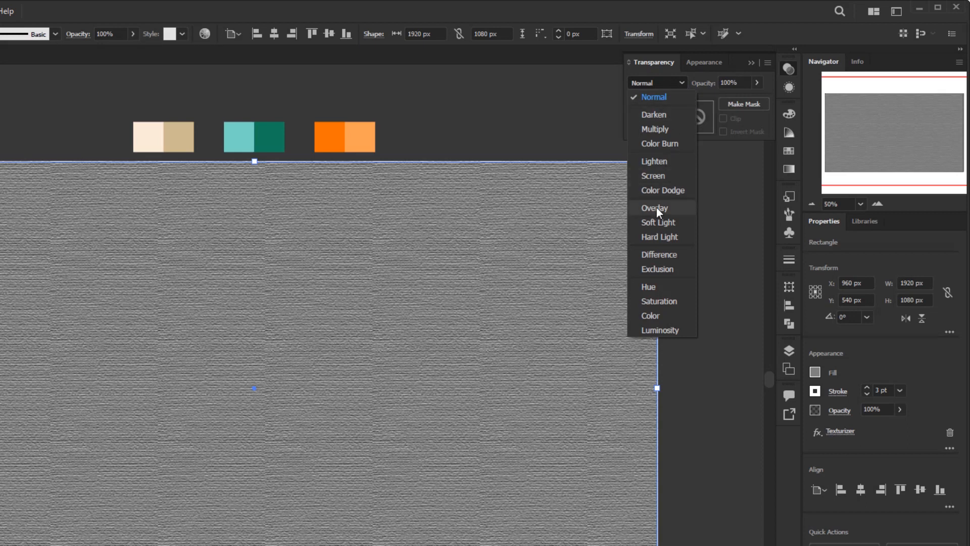
left_click(653, 207)
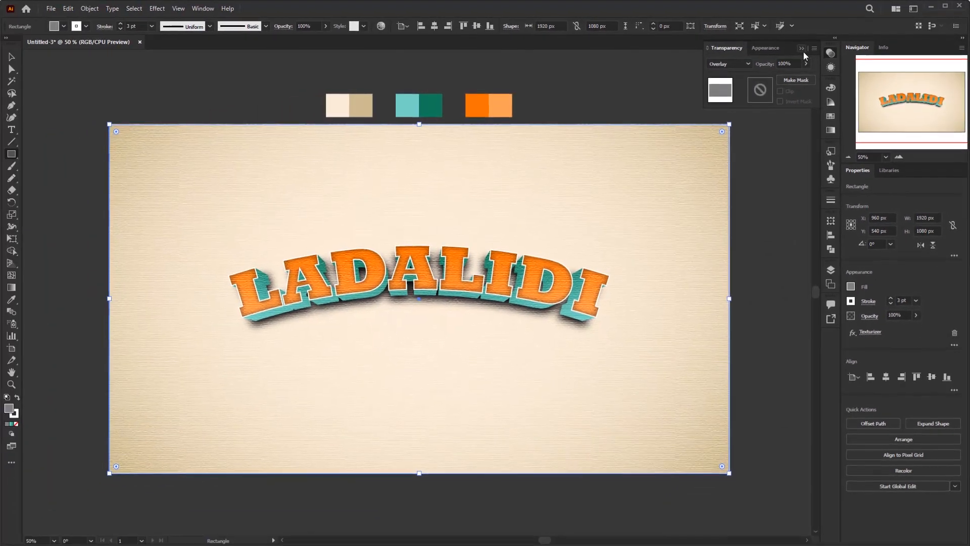